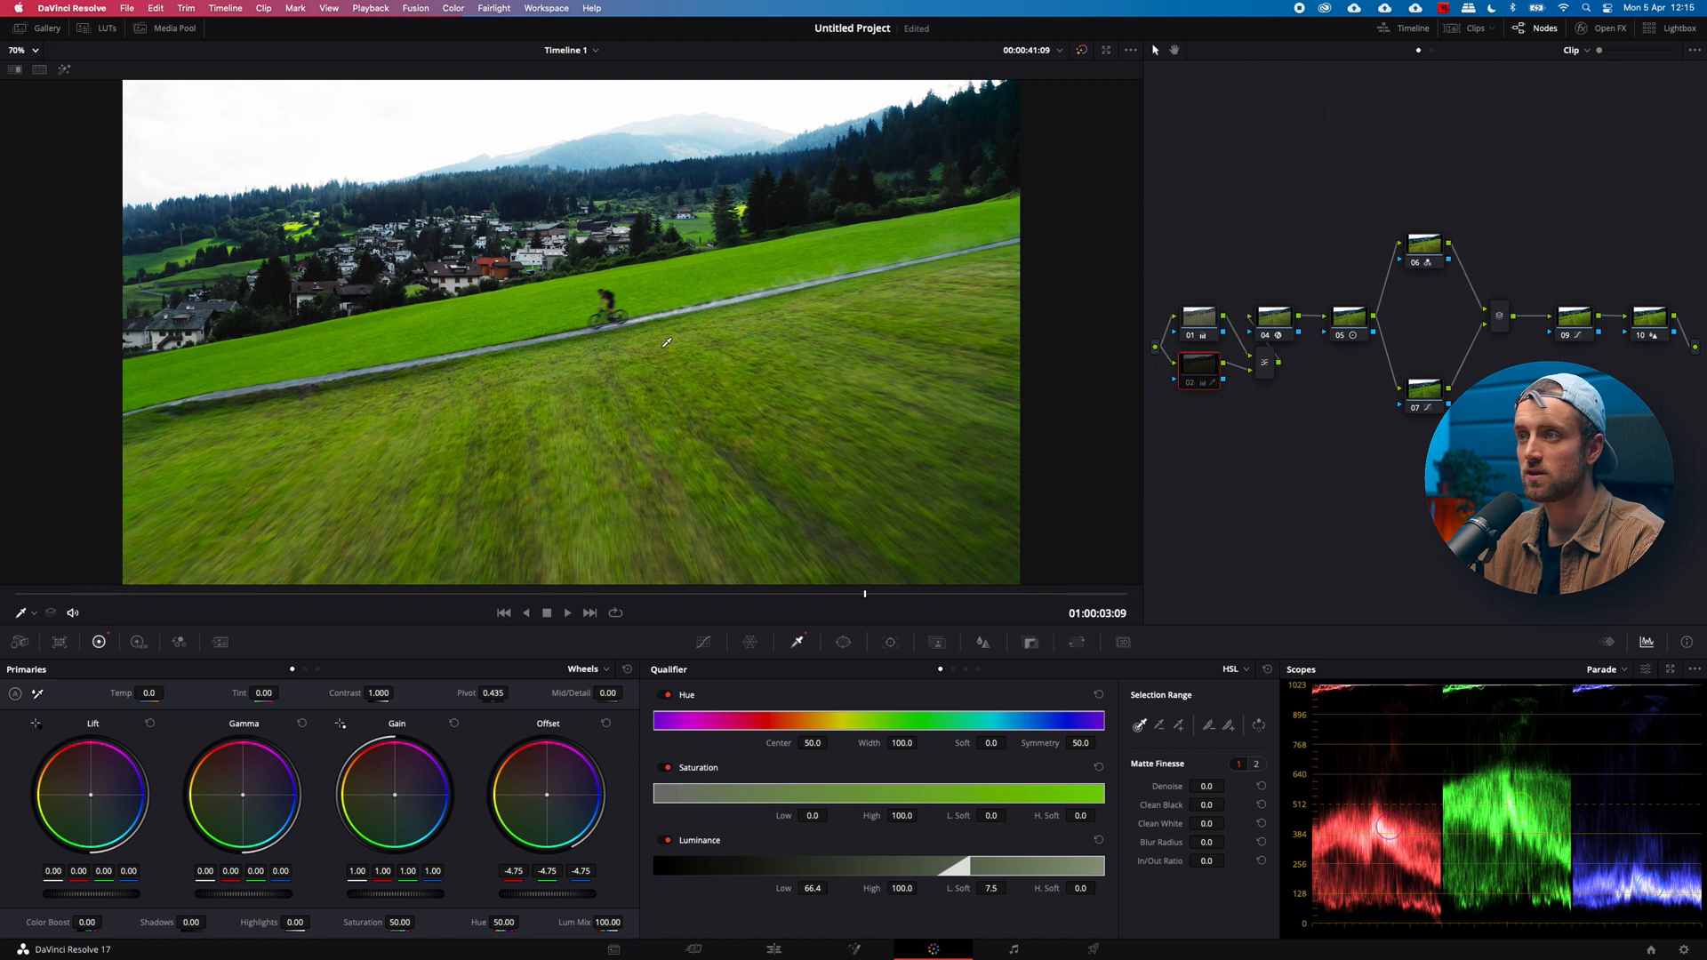
mouse_move(697, 72)
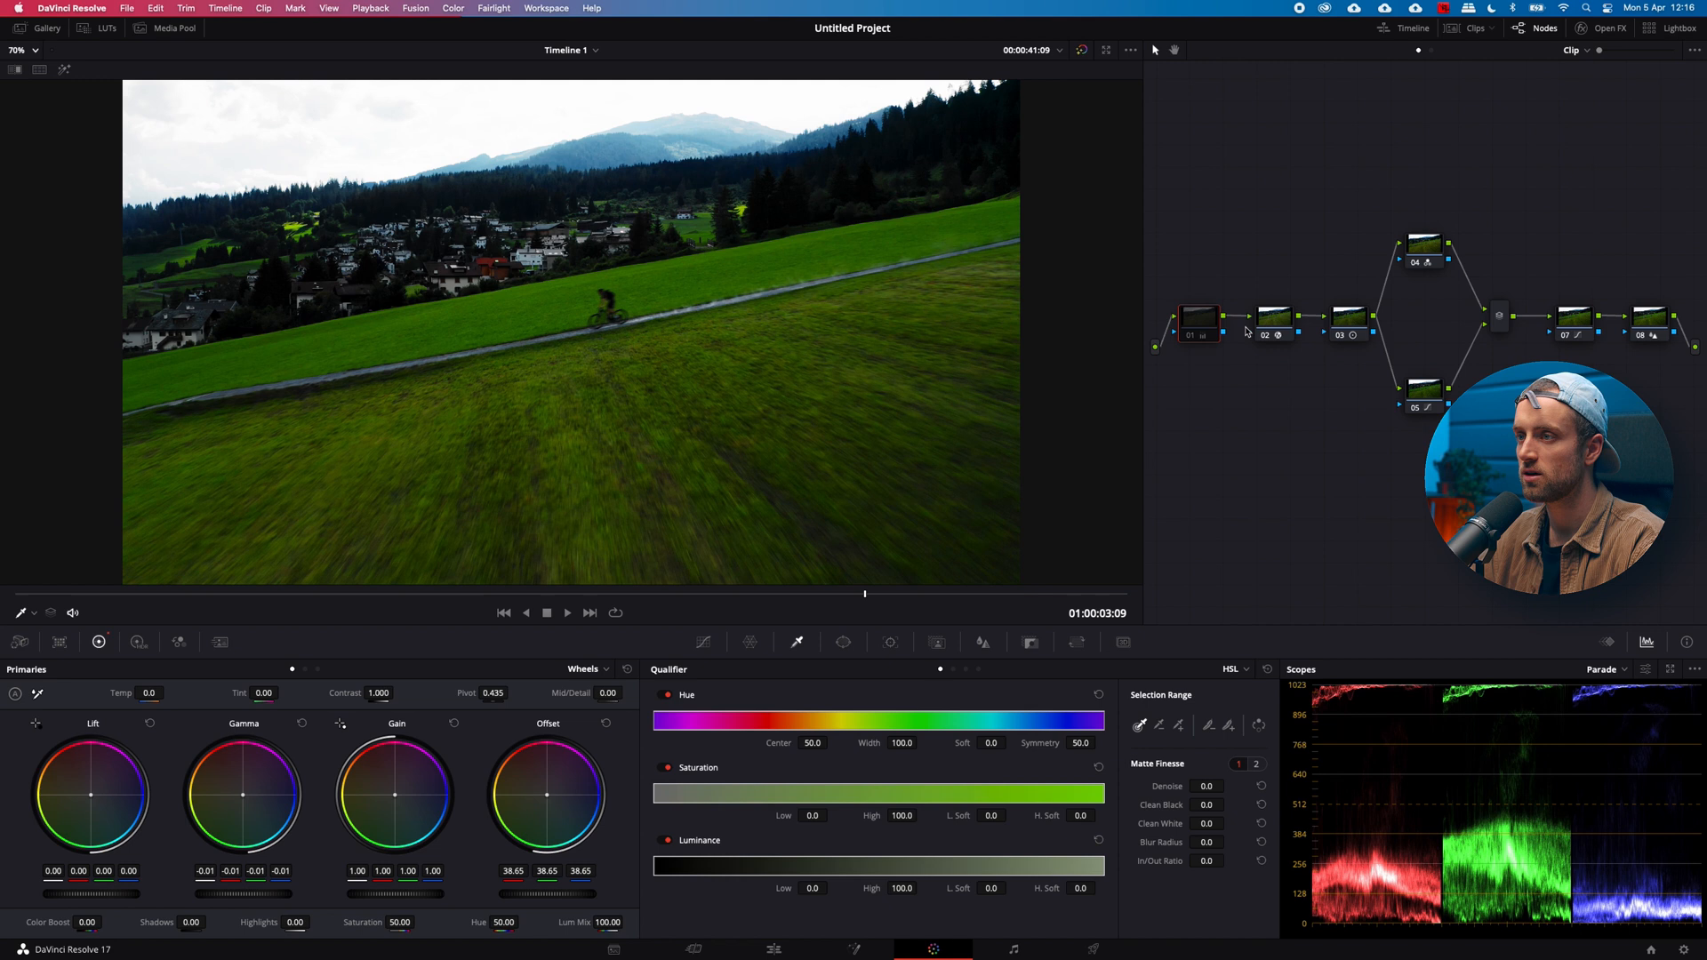
Raise the last node's Offset to 25.00 with Contrast and Pivot reset, brightening the grass
left_click(1350, 318)
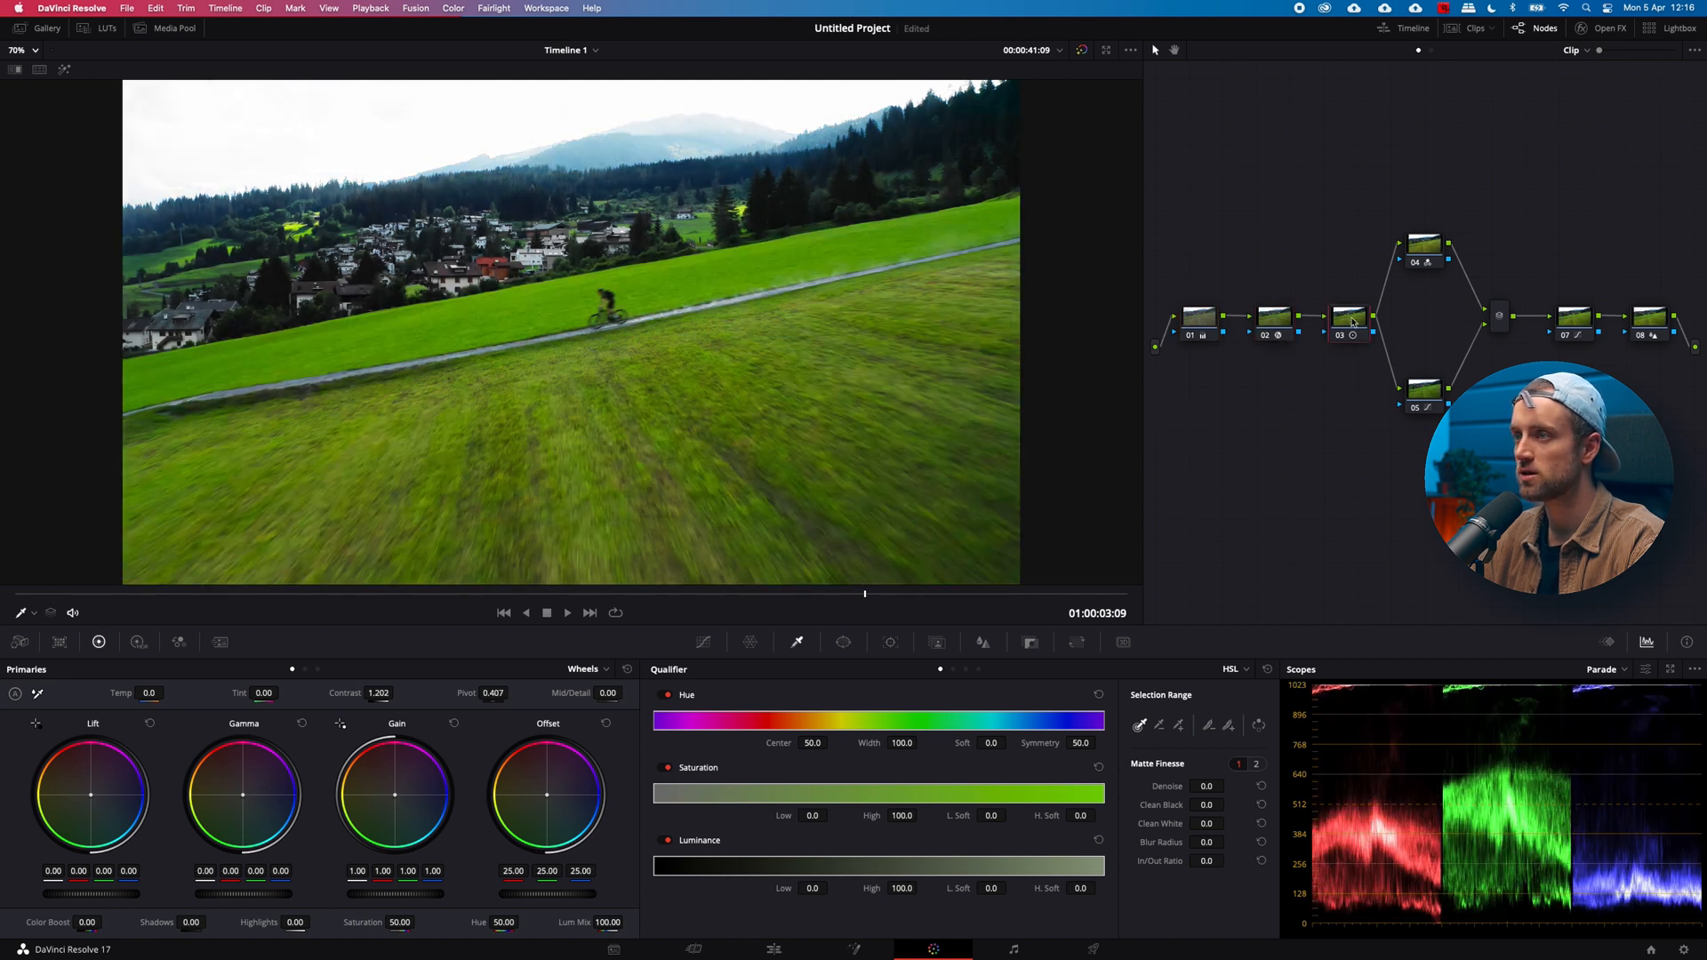
left_click(1423, 245)
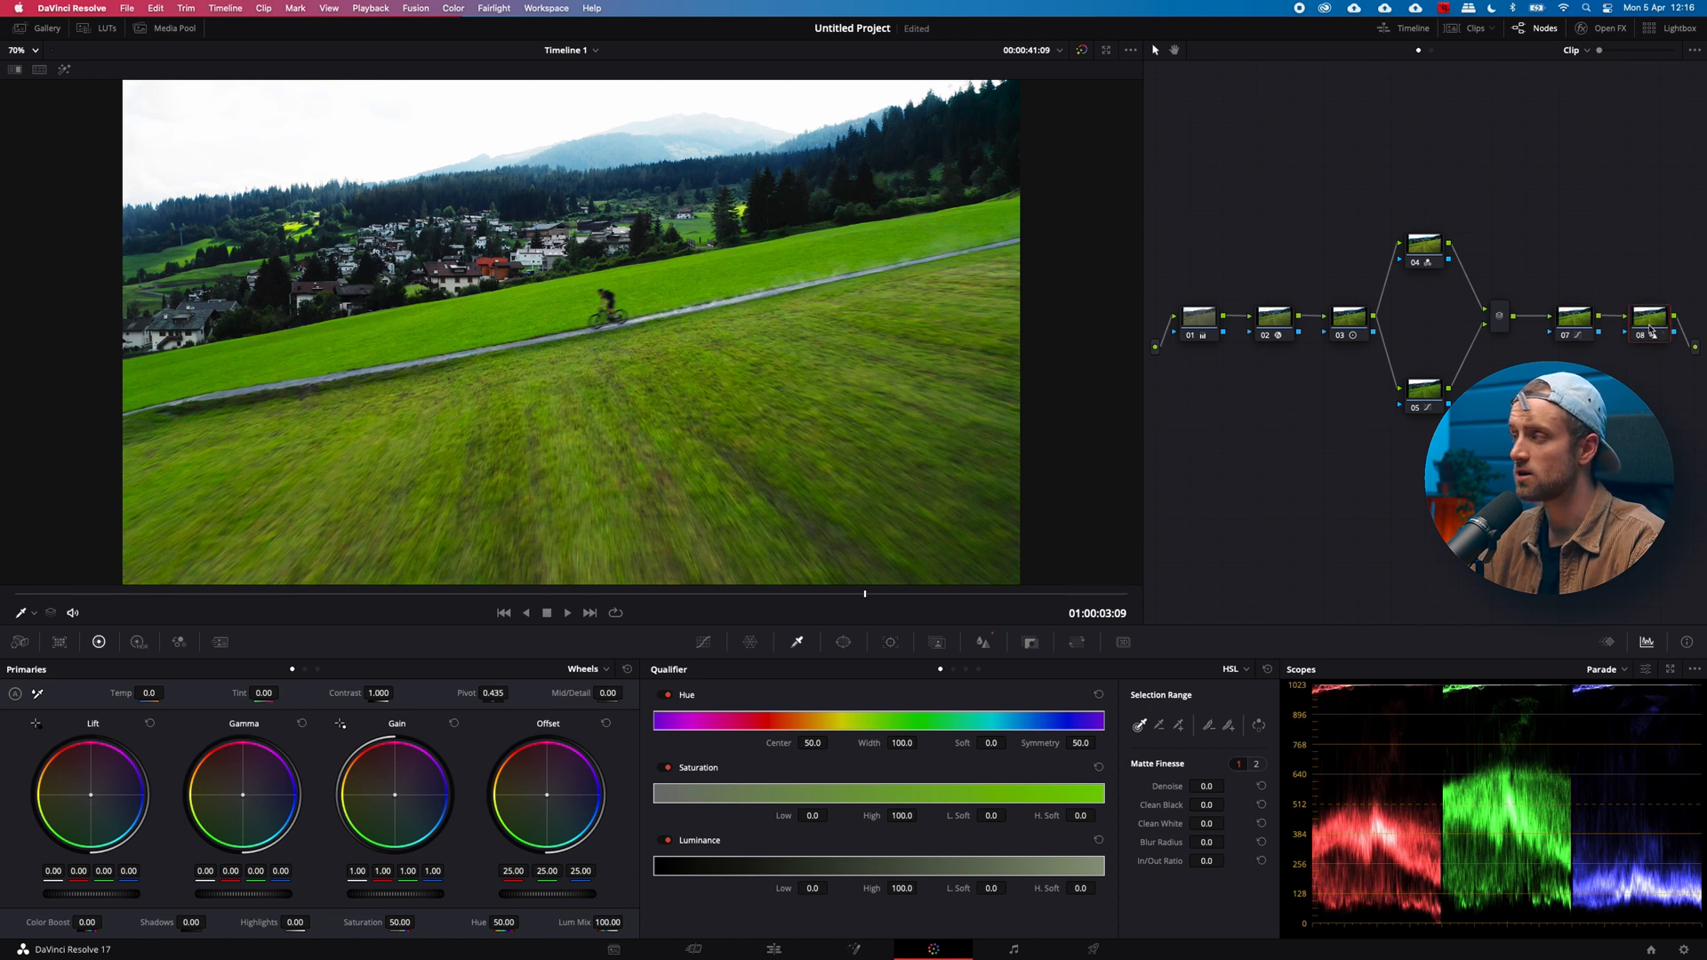
mouse_move(1197, 318)
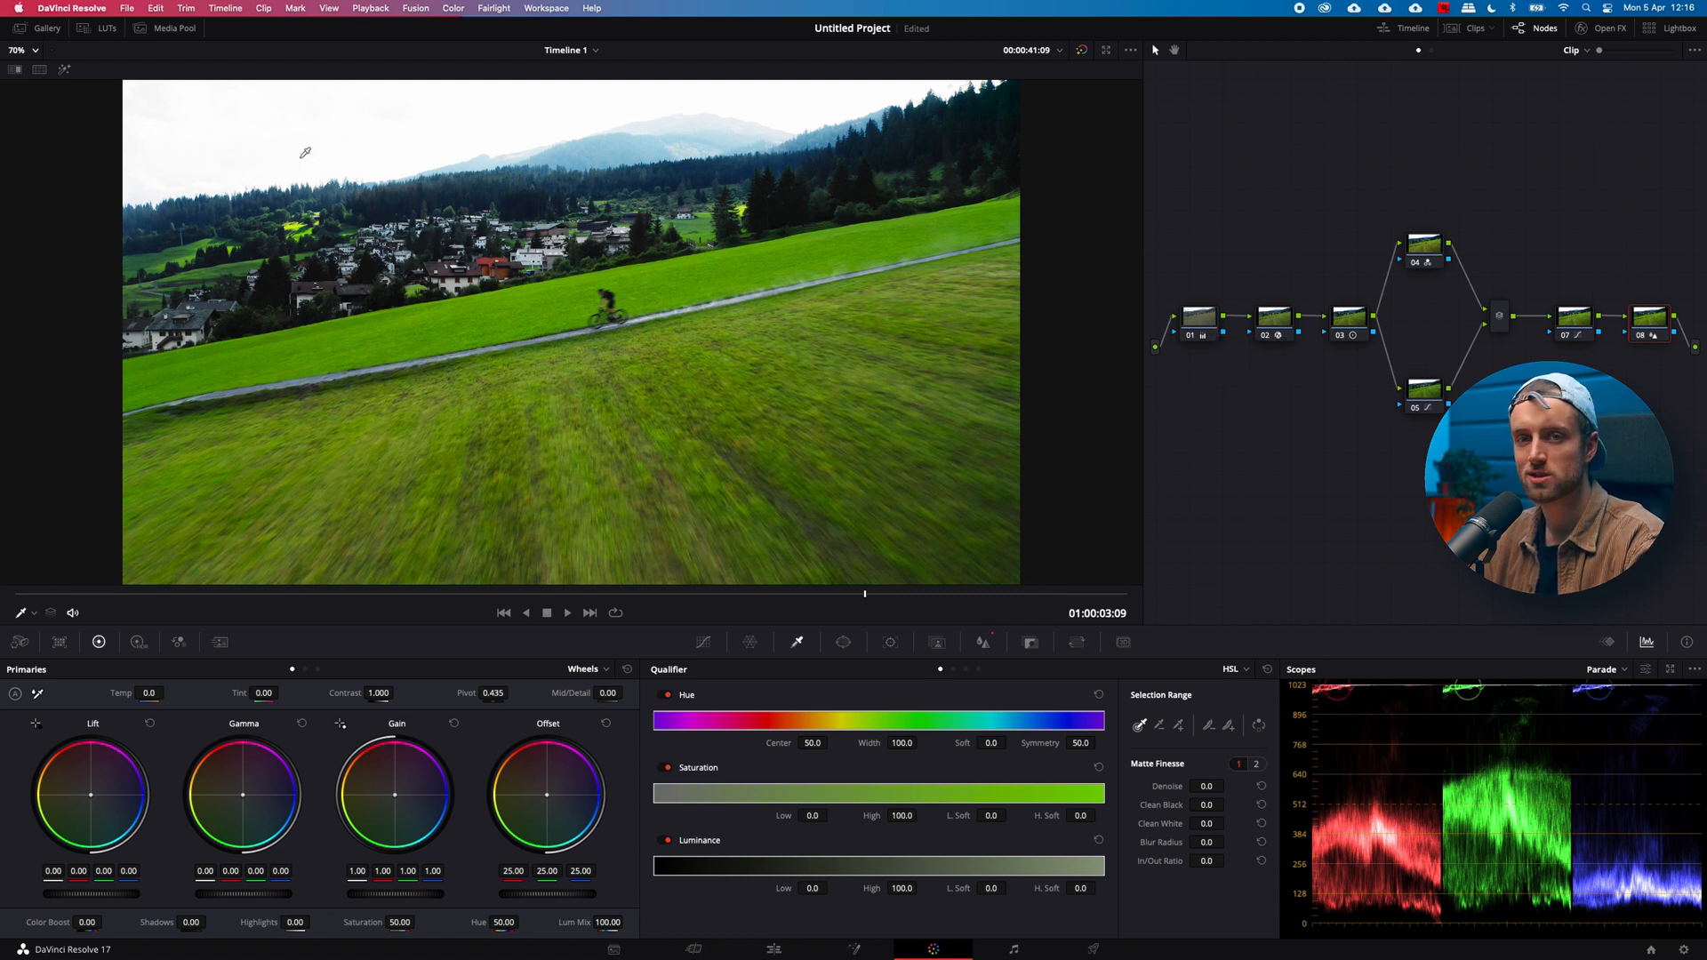
Add a layer node under node 01 with only the Luminance qualifier enabled
left_click(1197, 316)
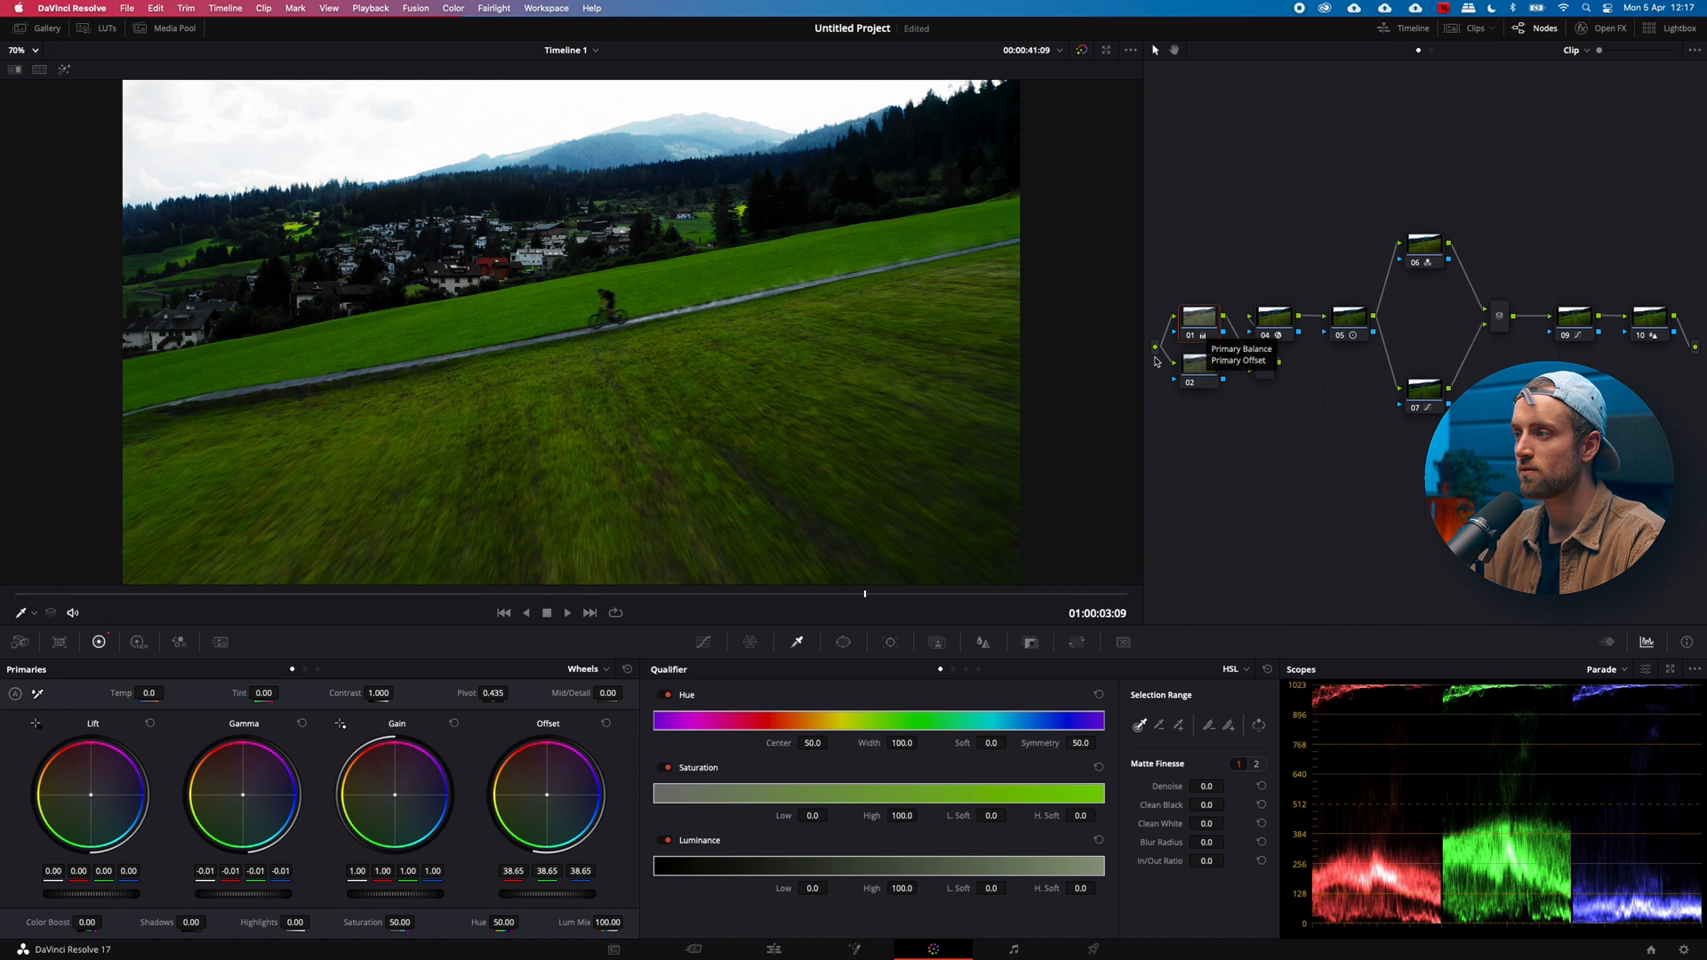
mouse_move(1270, 327)
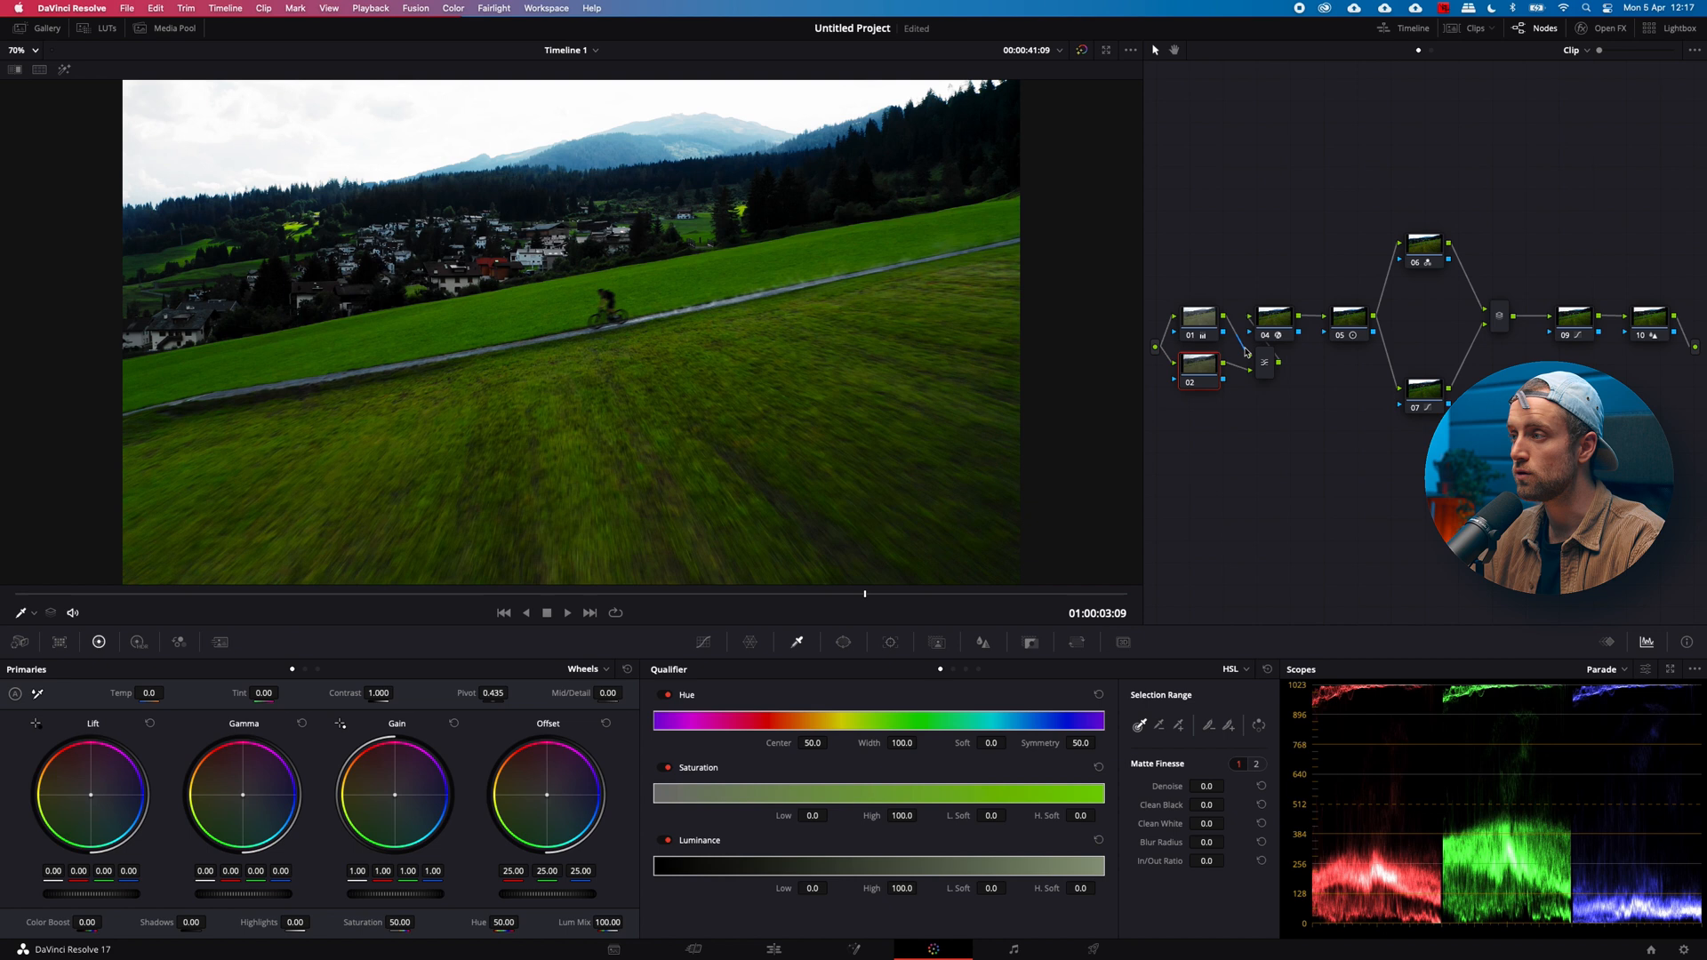
mouse_move(653, 765)
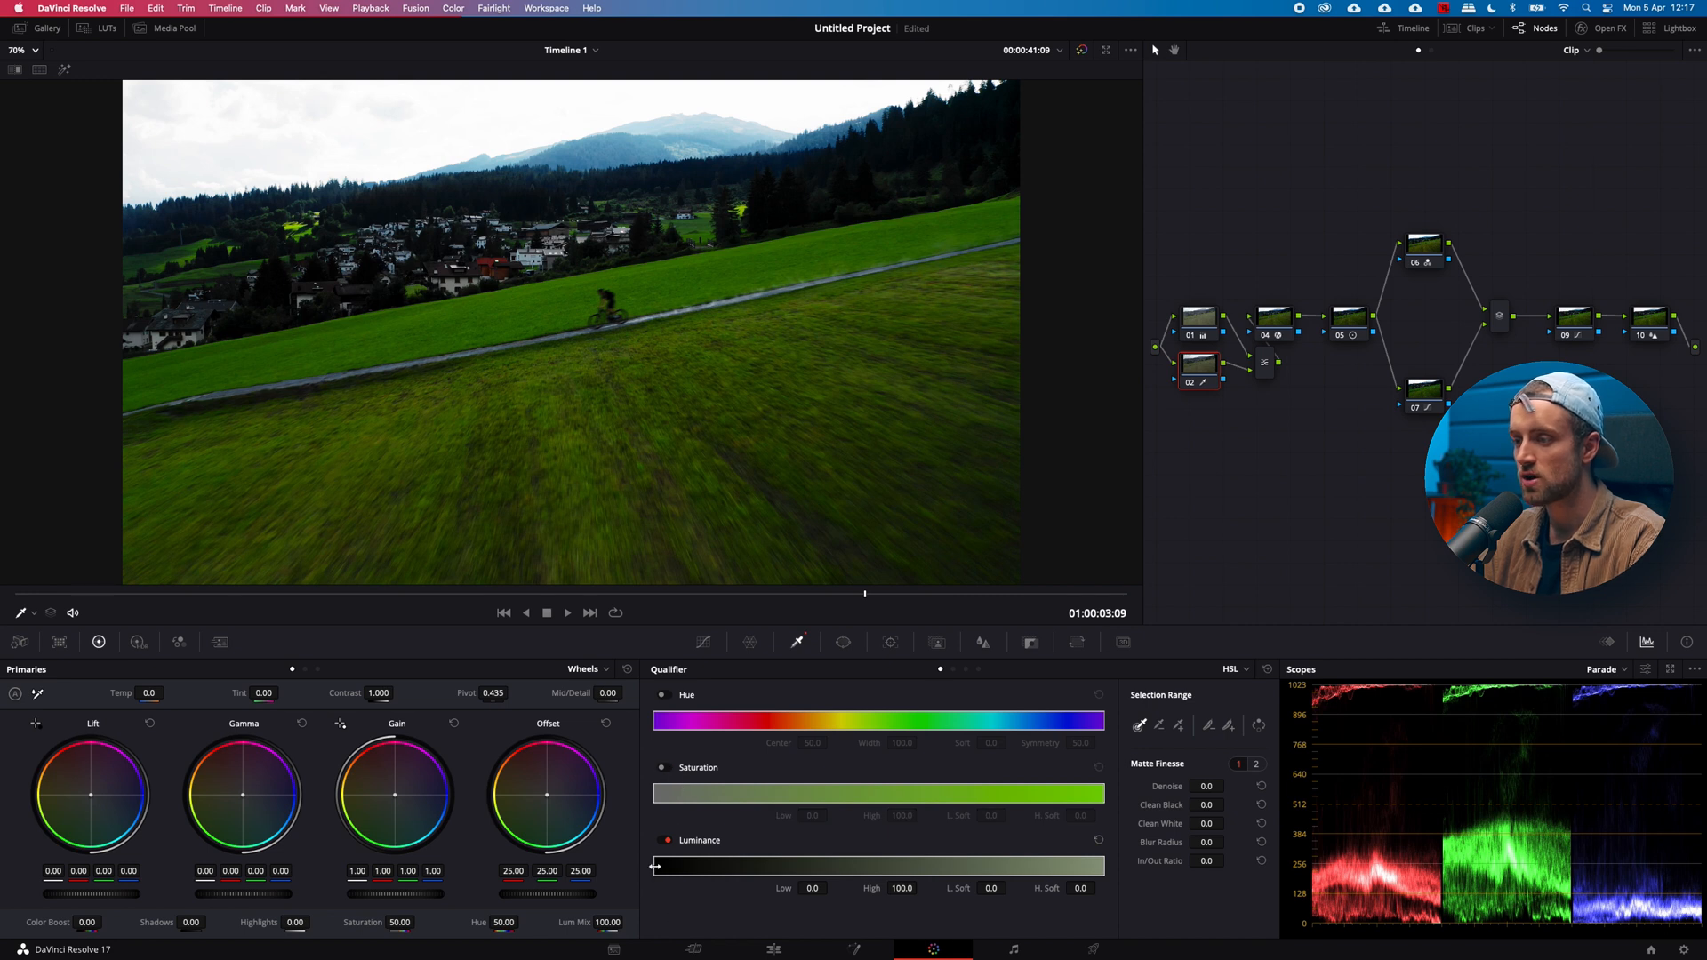
Raise the Luminance low limit to about 66.4 so only the bright sky is selected
left_click_drag(656, 866, 856, 866)
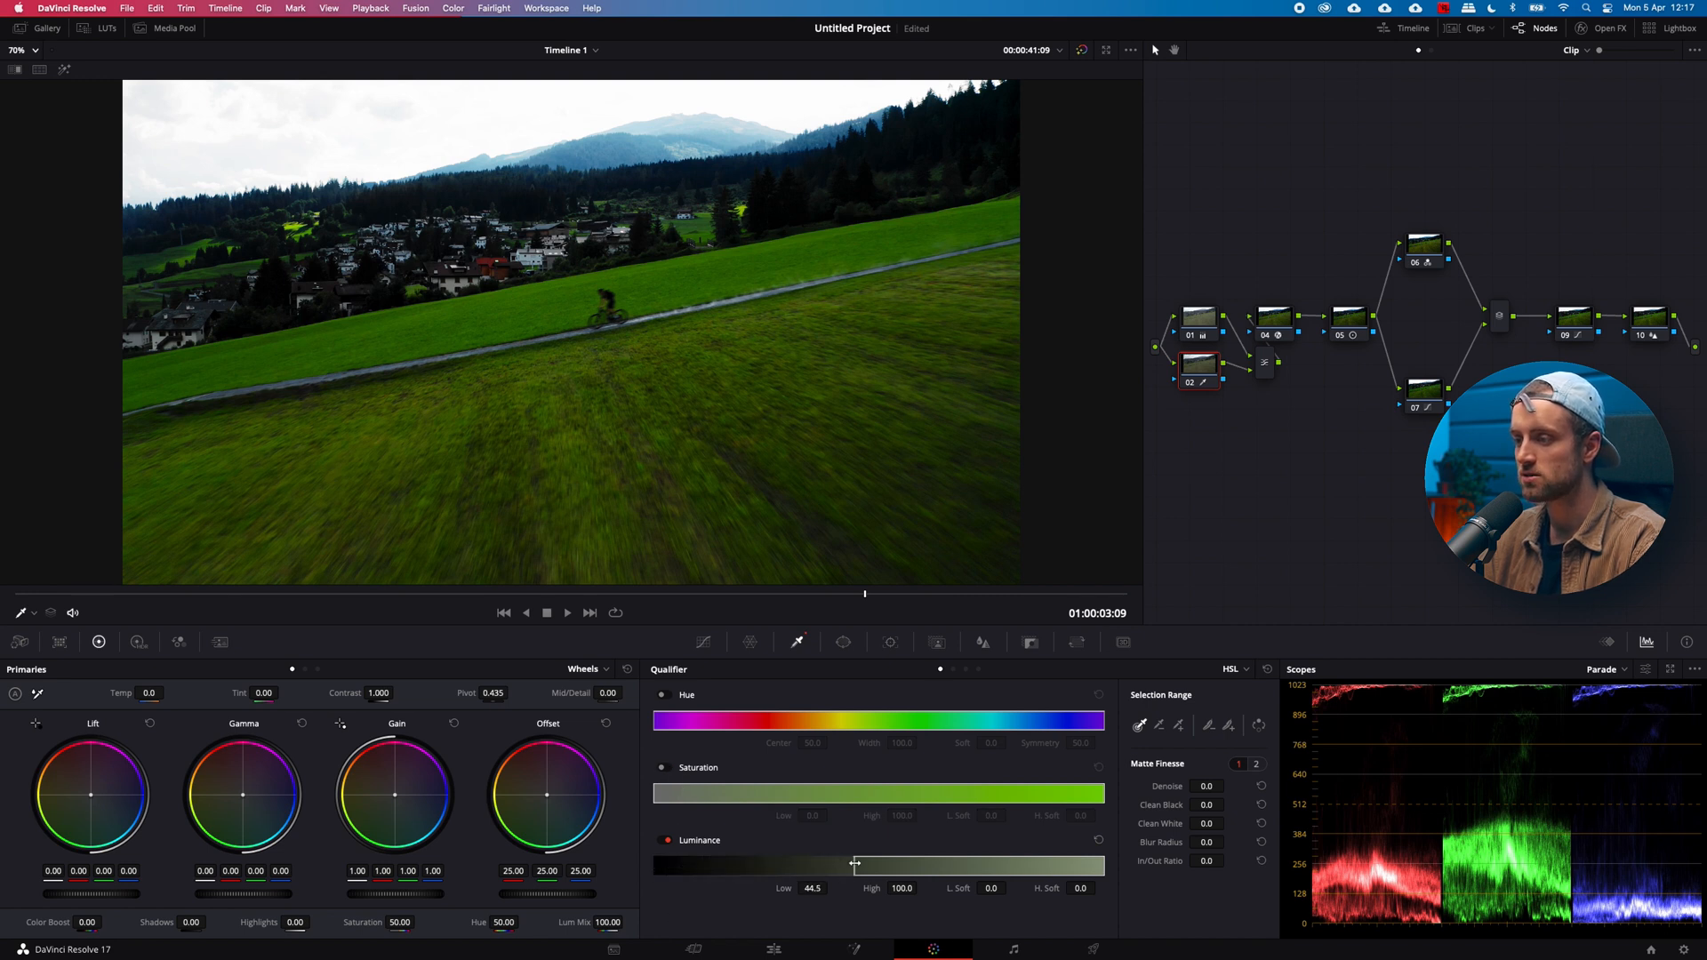
left_click_drag(856, 863, 909, 862)
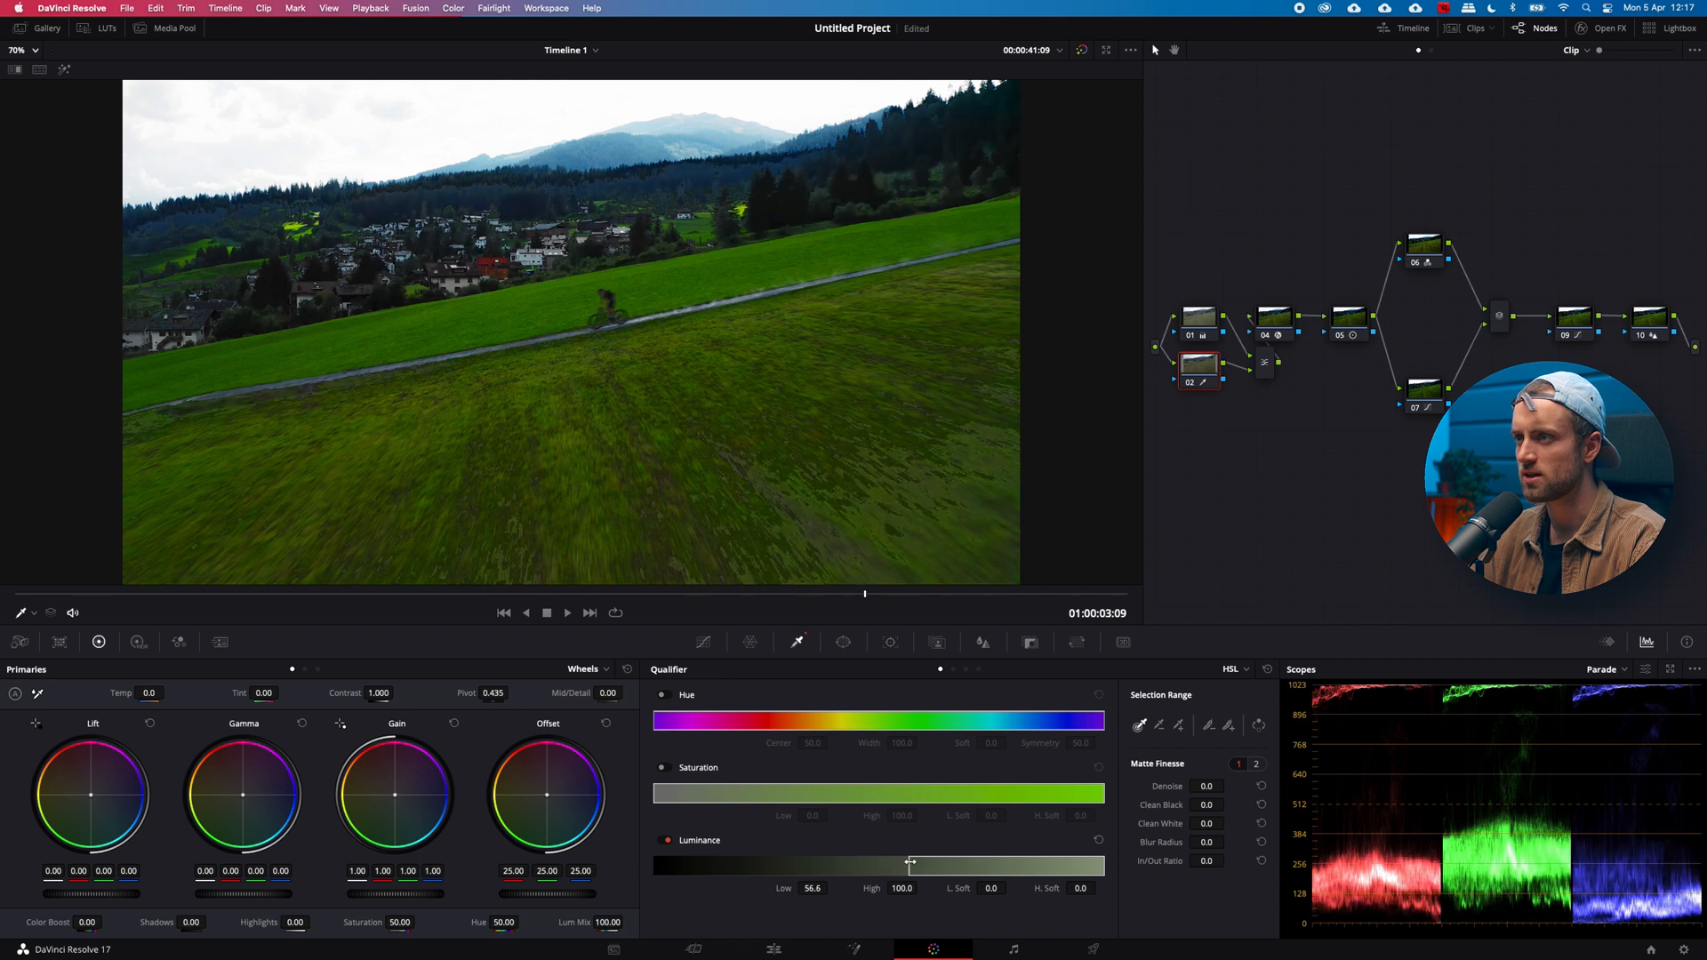
left_click_drag(910, 864, 923, 865)
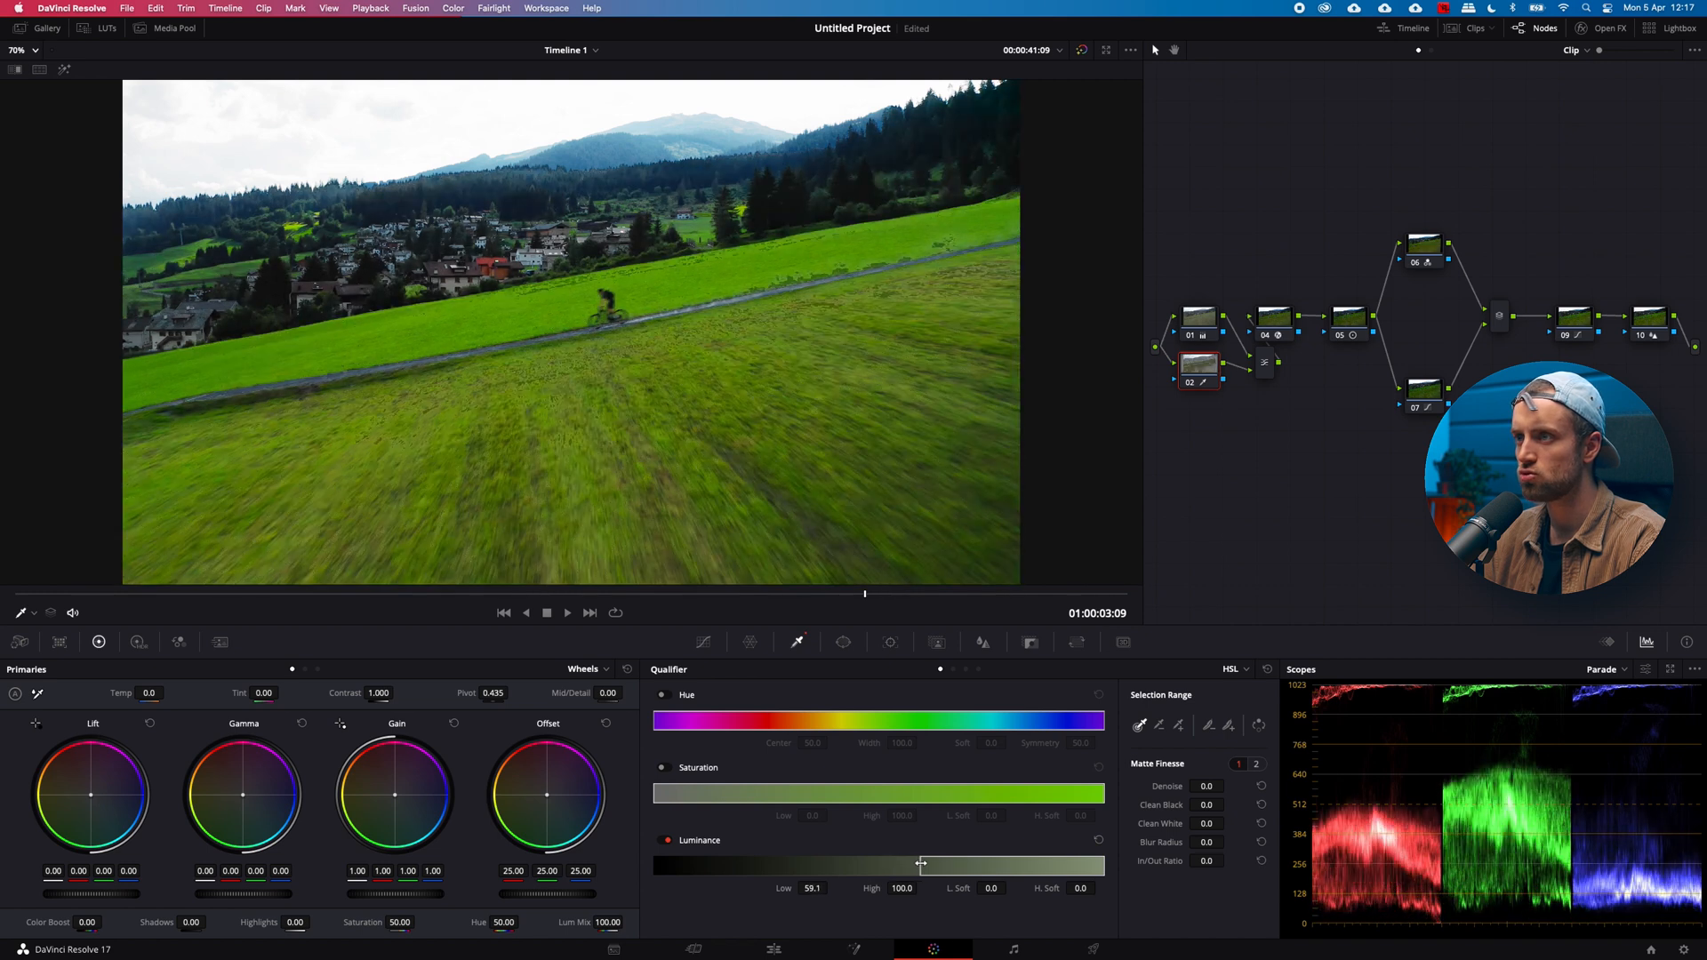
left_click_drag(921, 864, 941, 864)
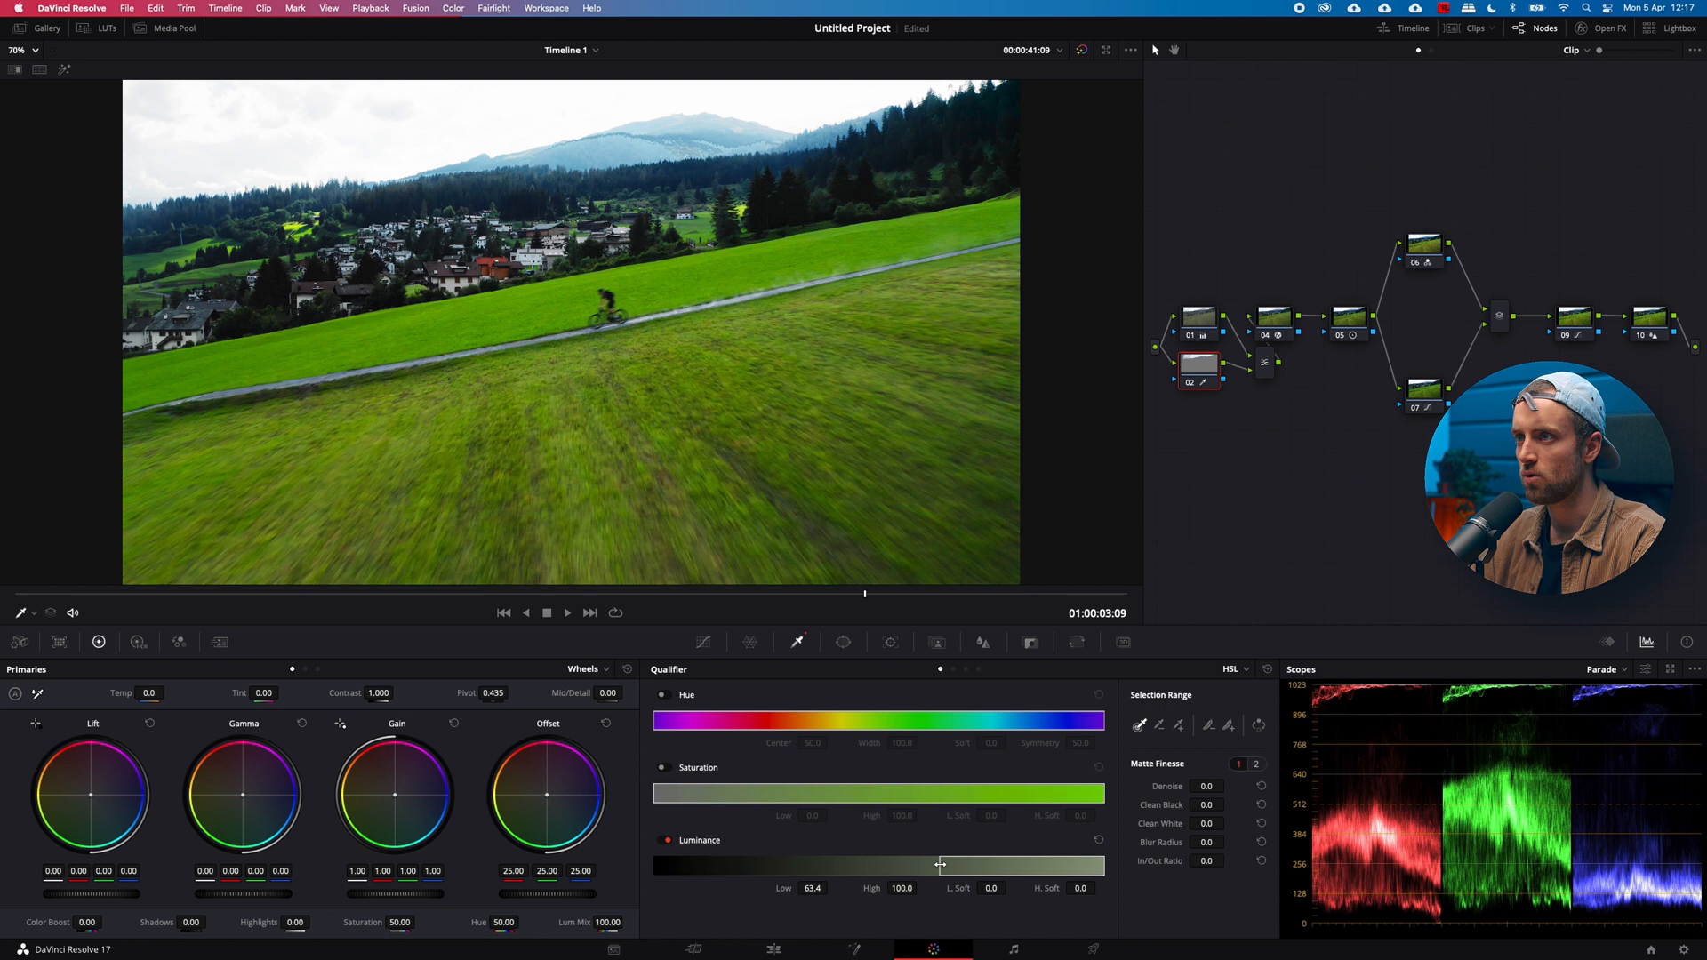
left_click_drag(939, 865, 950, 865)
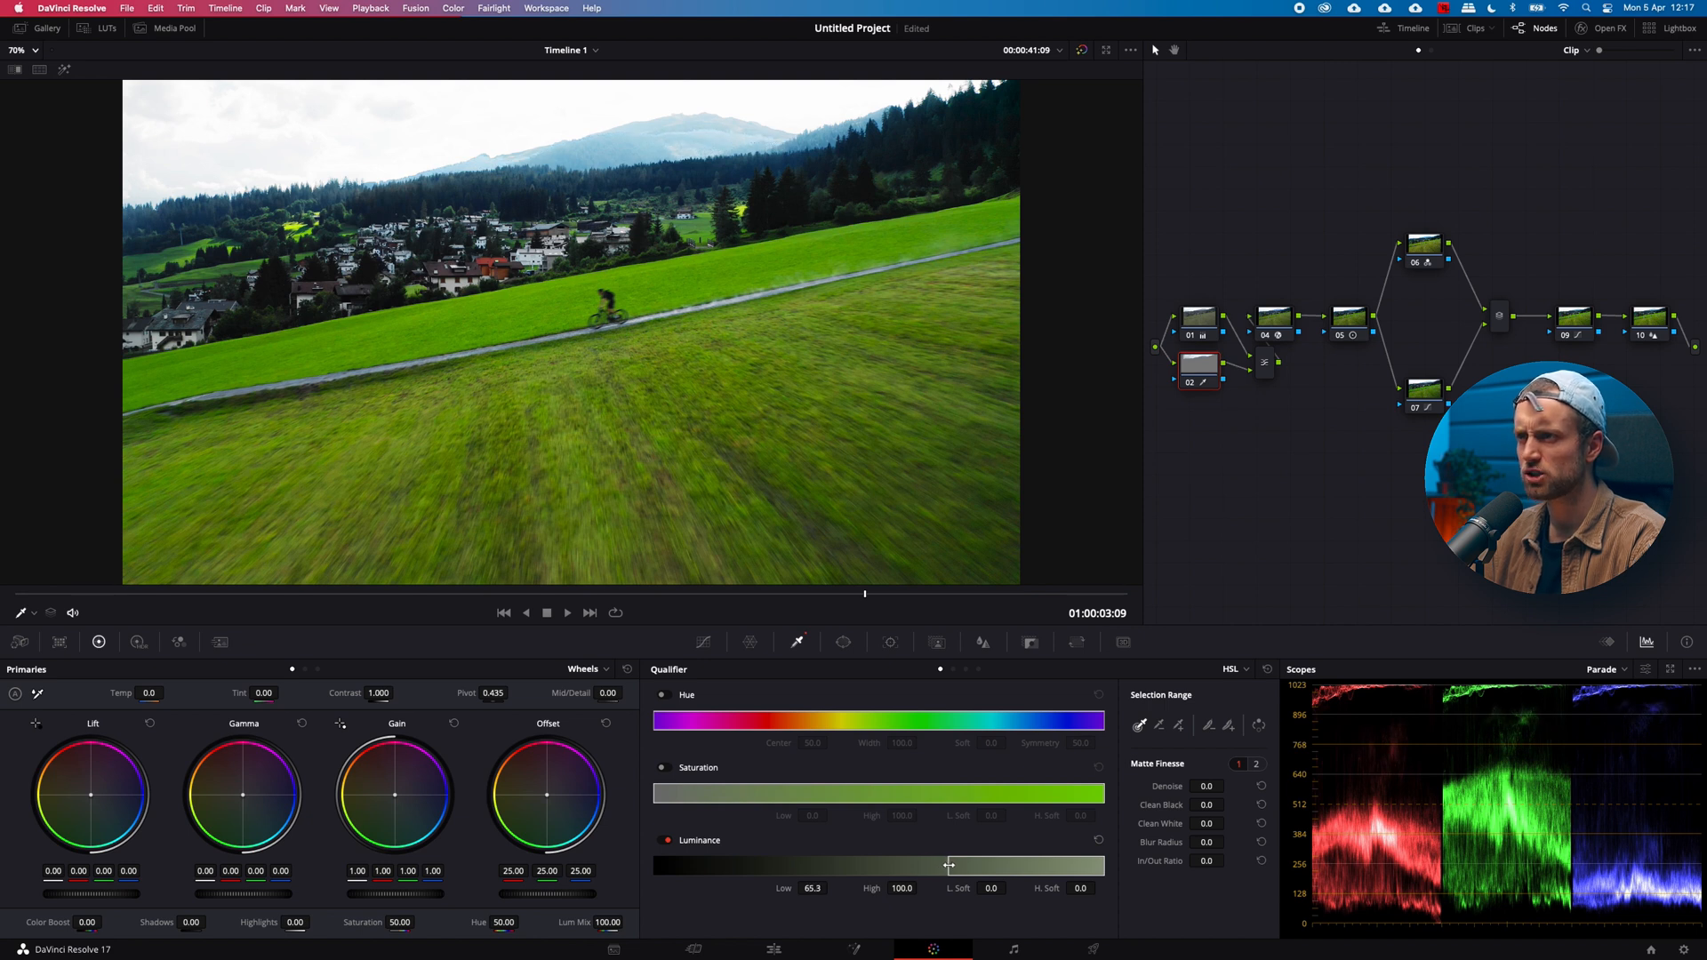
left_click_drag(949, 865, 958, 864)
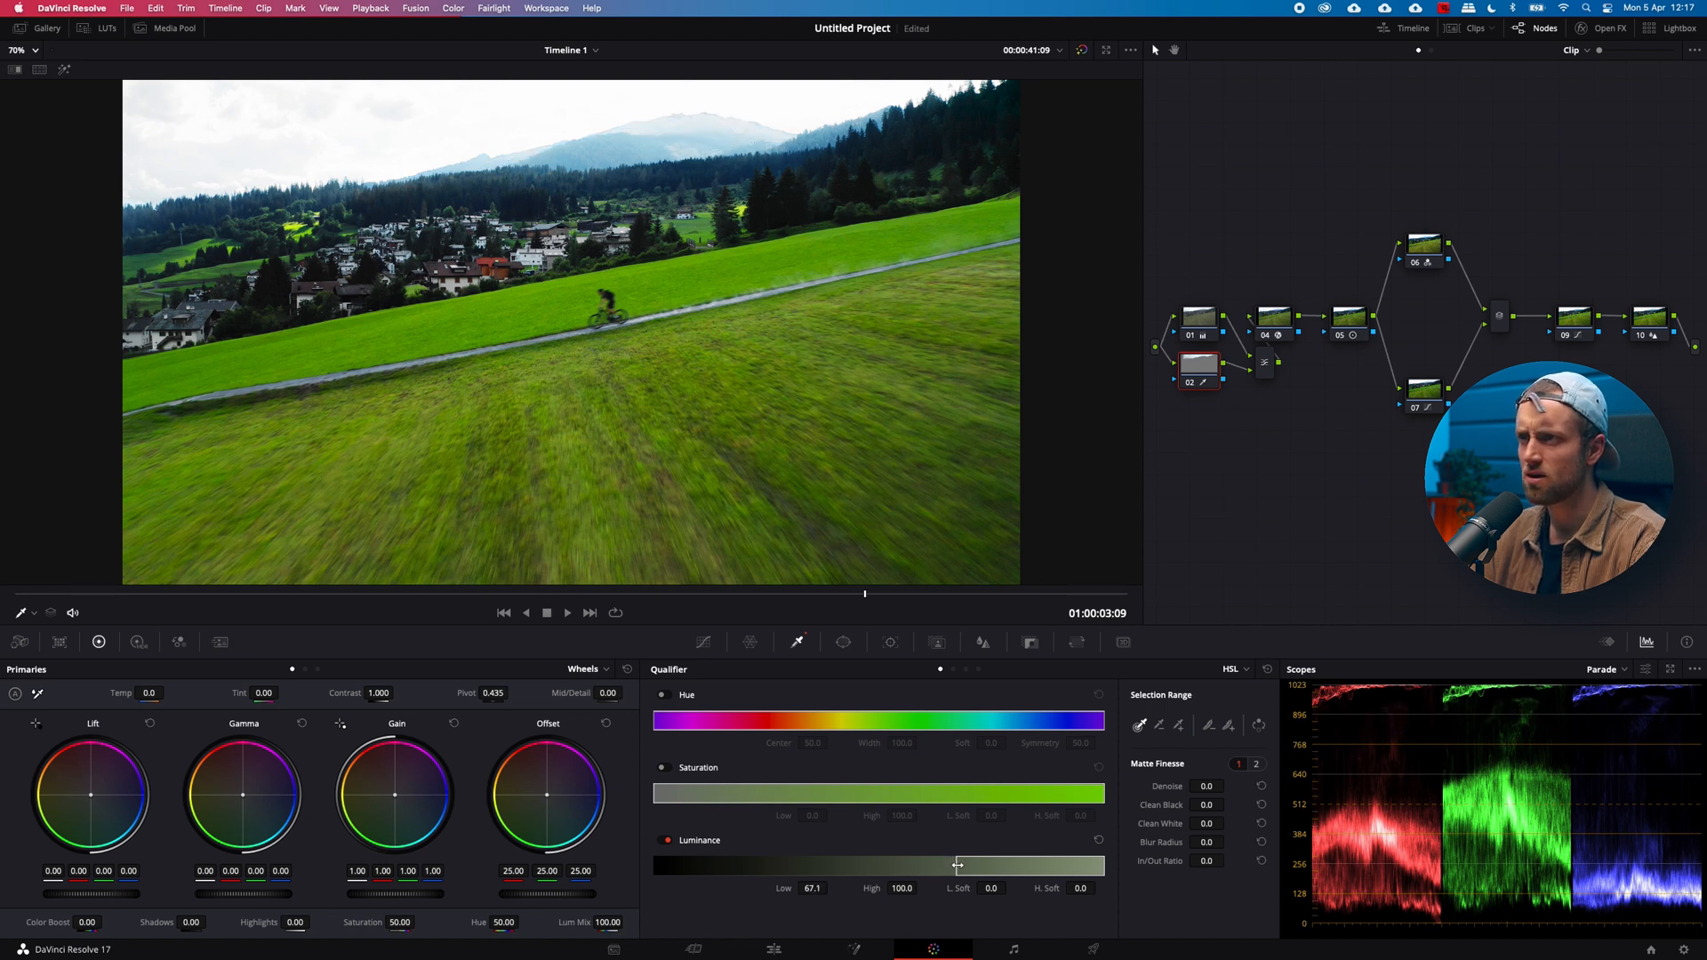
left_click_drag(960, 866, 953, 866)
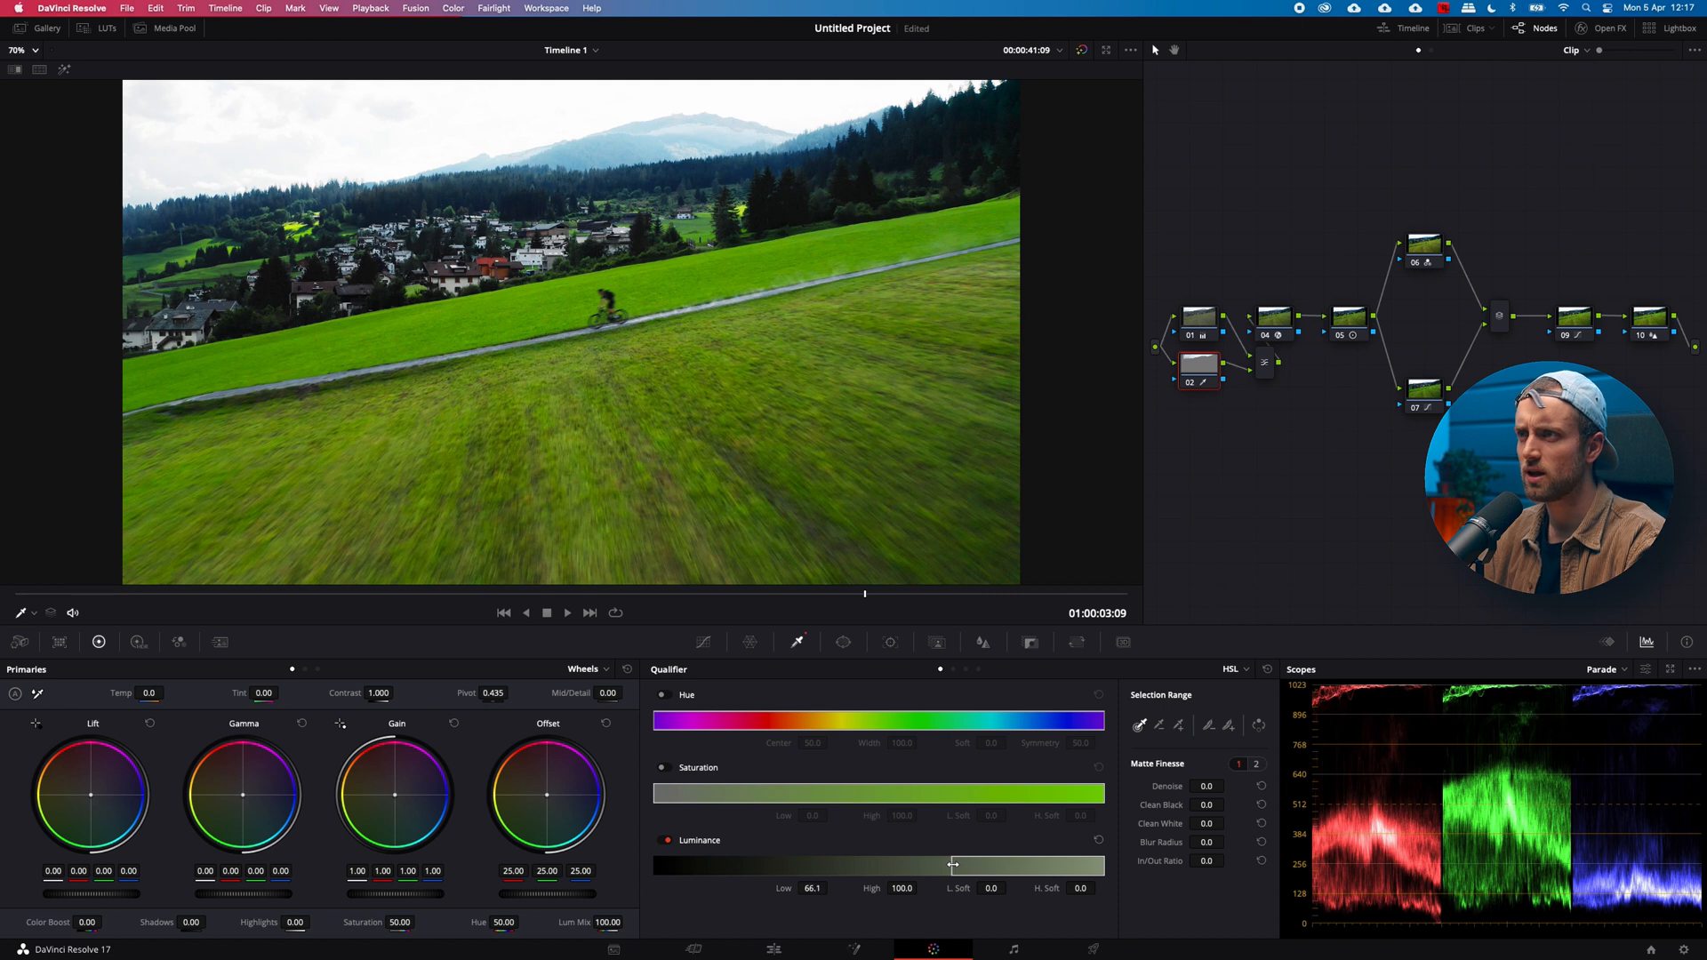
left_click_drag(950, 865, 958, 864)
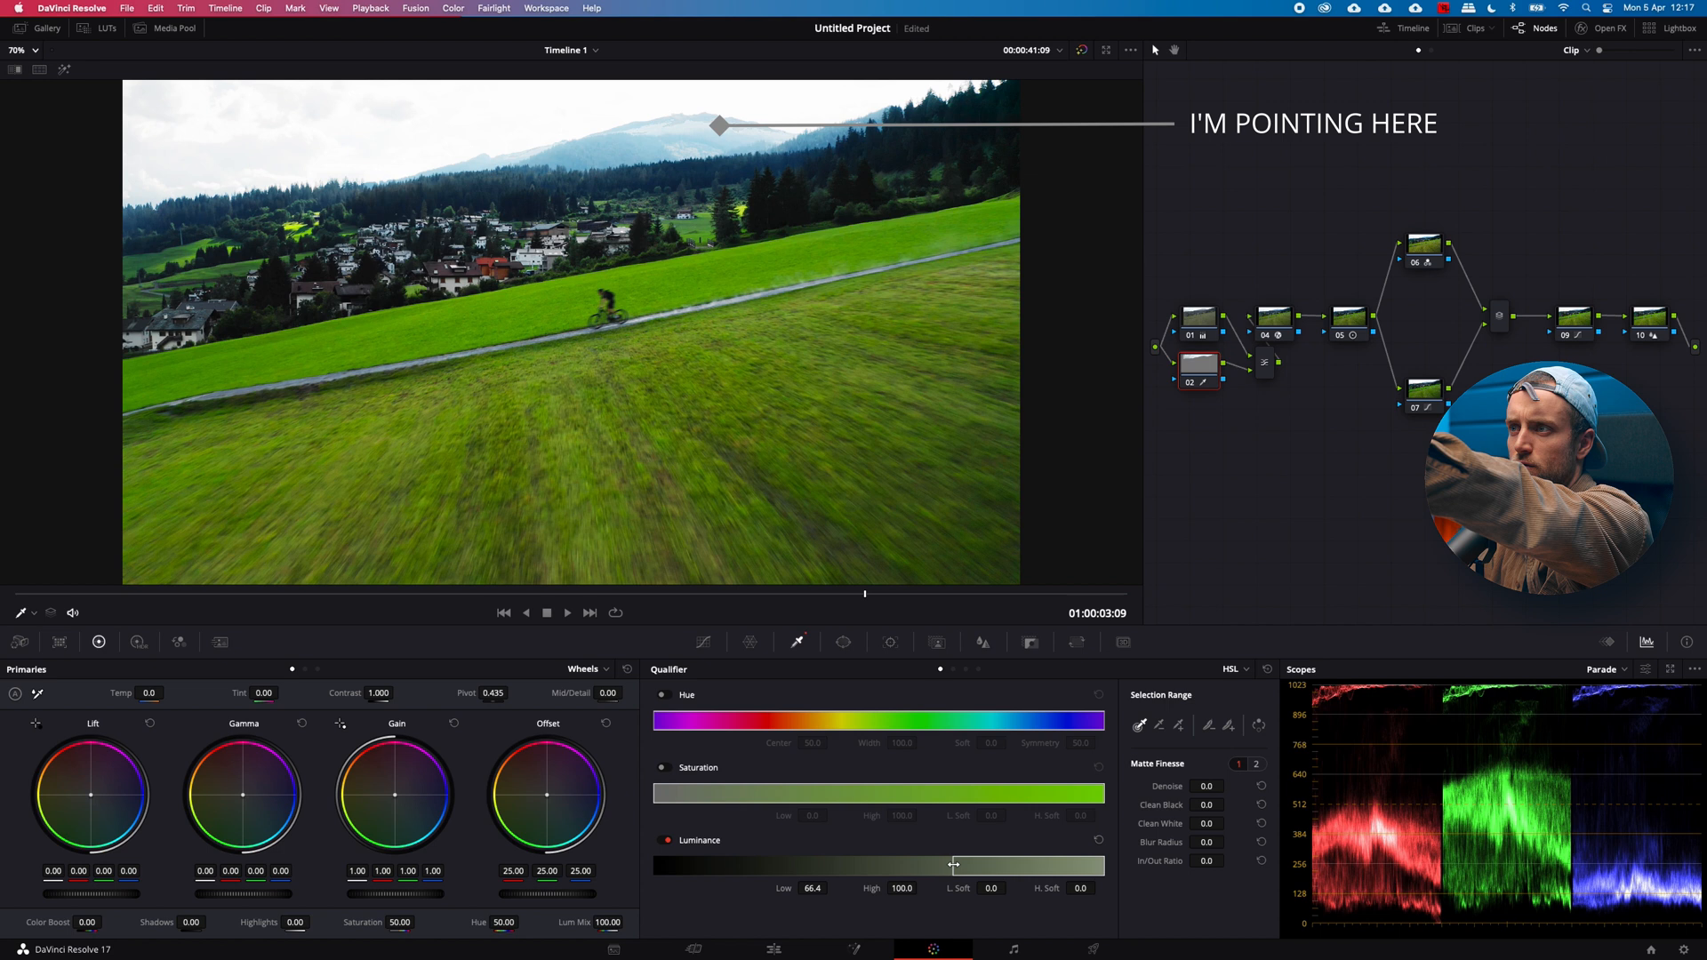
left_click_drag(944, 865, 957, 865)
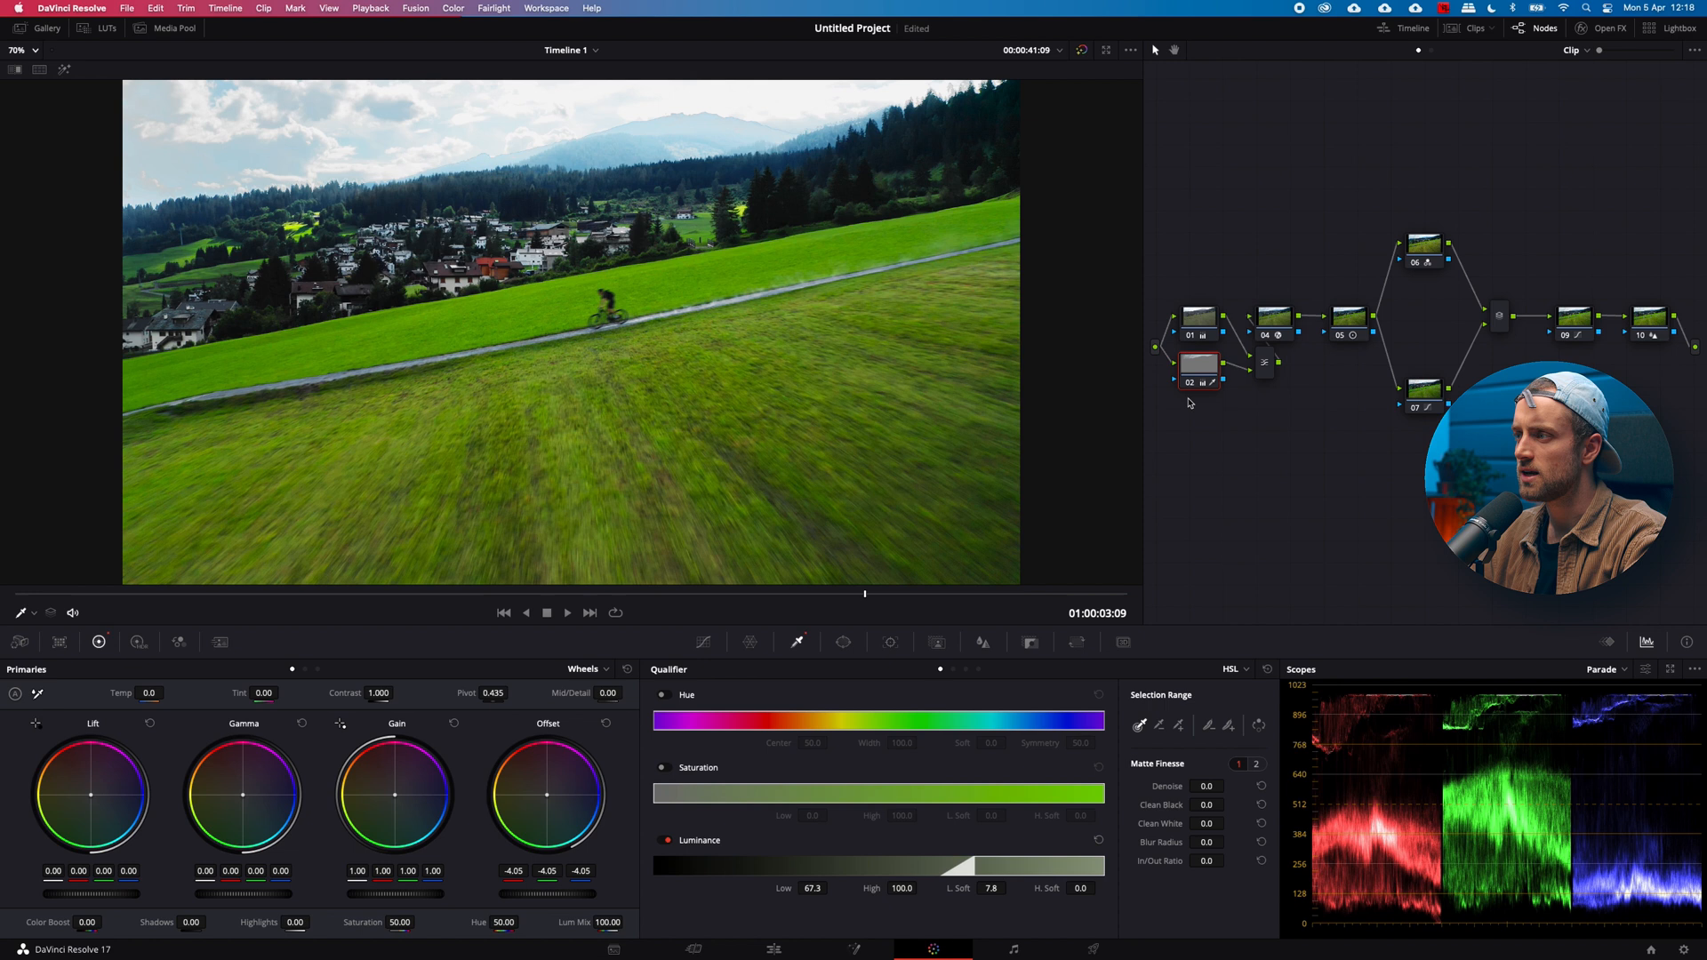
mouse_move(1197, 365)
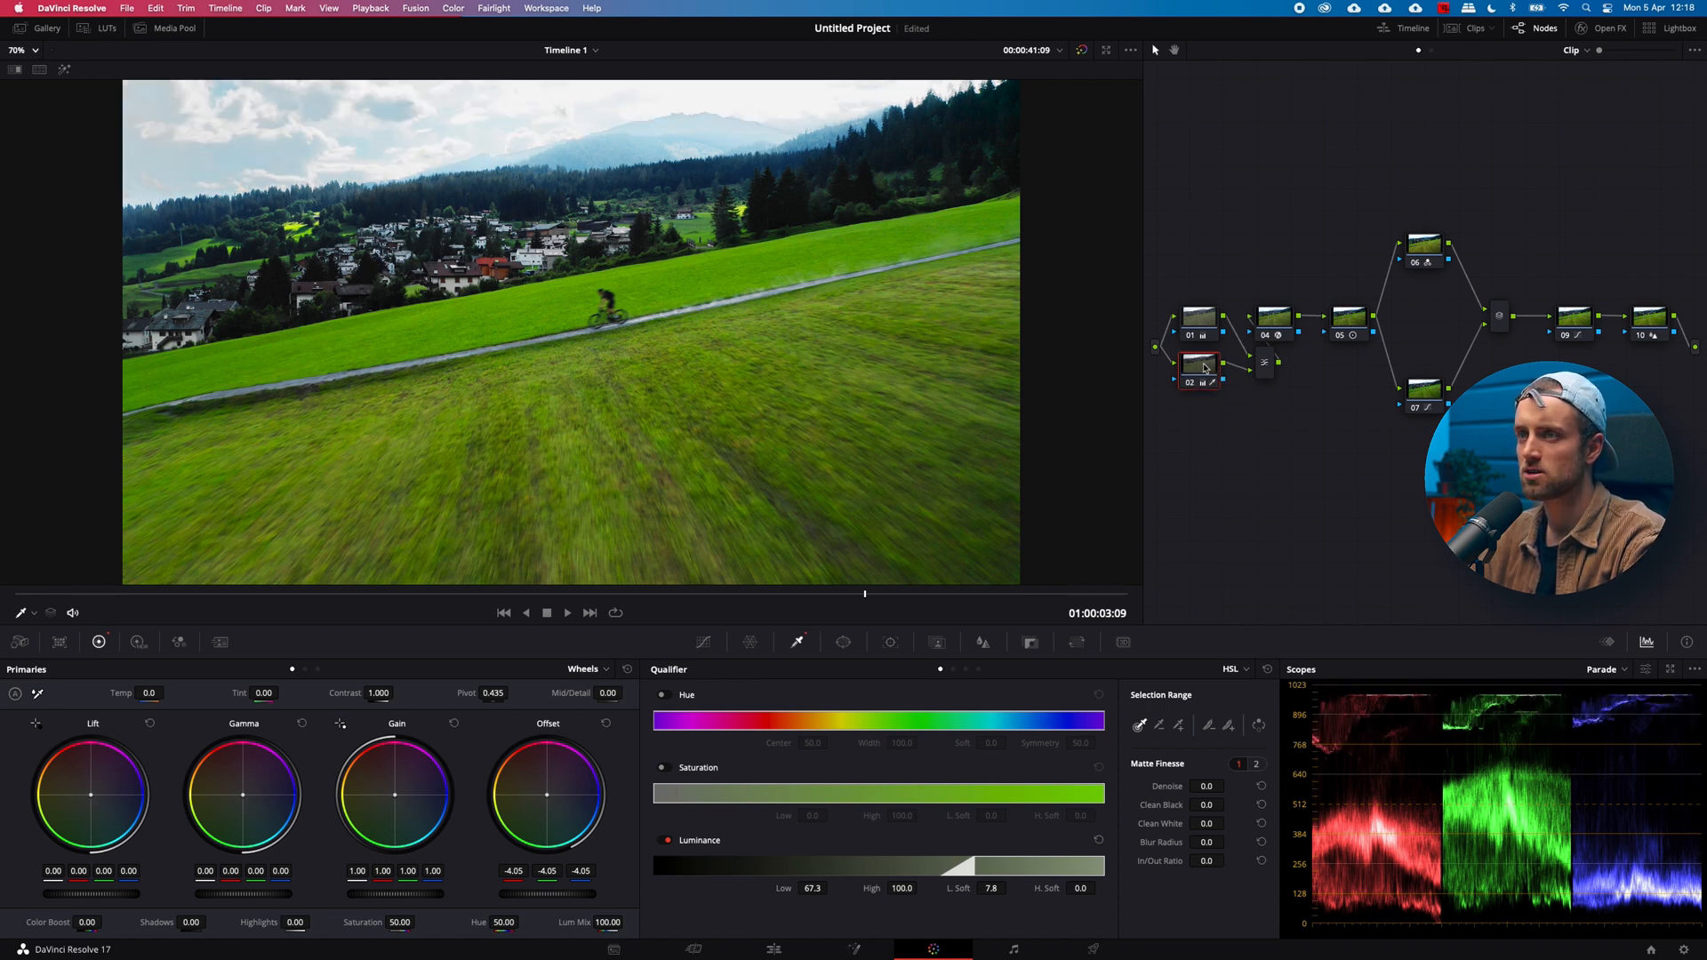
On node 02, lower Offset to about -4.05 and set L. Soft to 7.8, revealing cloud detail
left_click(1197, 368)
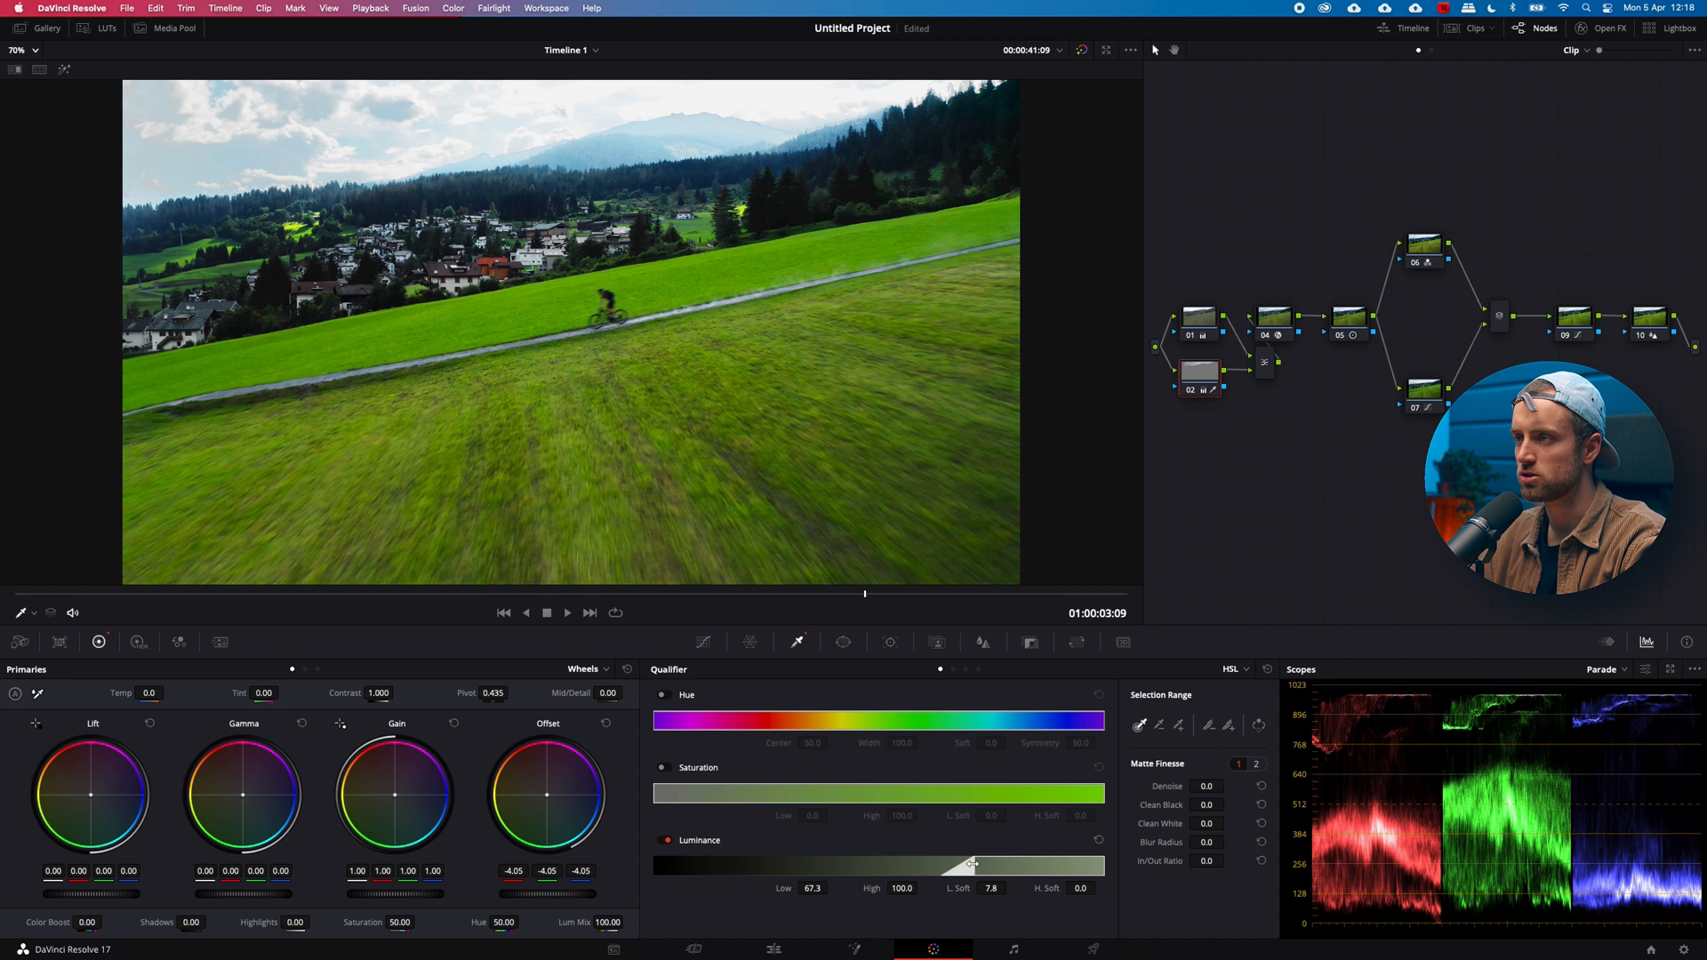
Settle the Luminance low limit at 66.7 with Offset near -3.90 for a smooth sky blend
left_click_drag(977, 865, 968, 864)
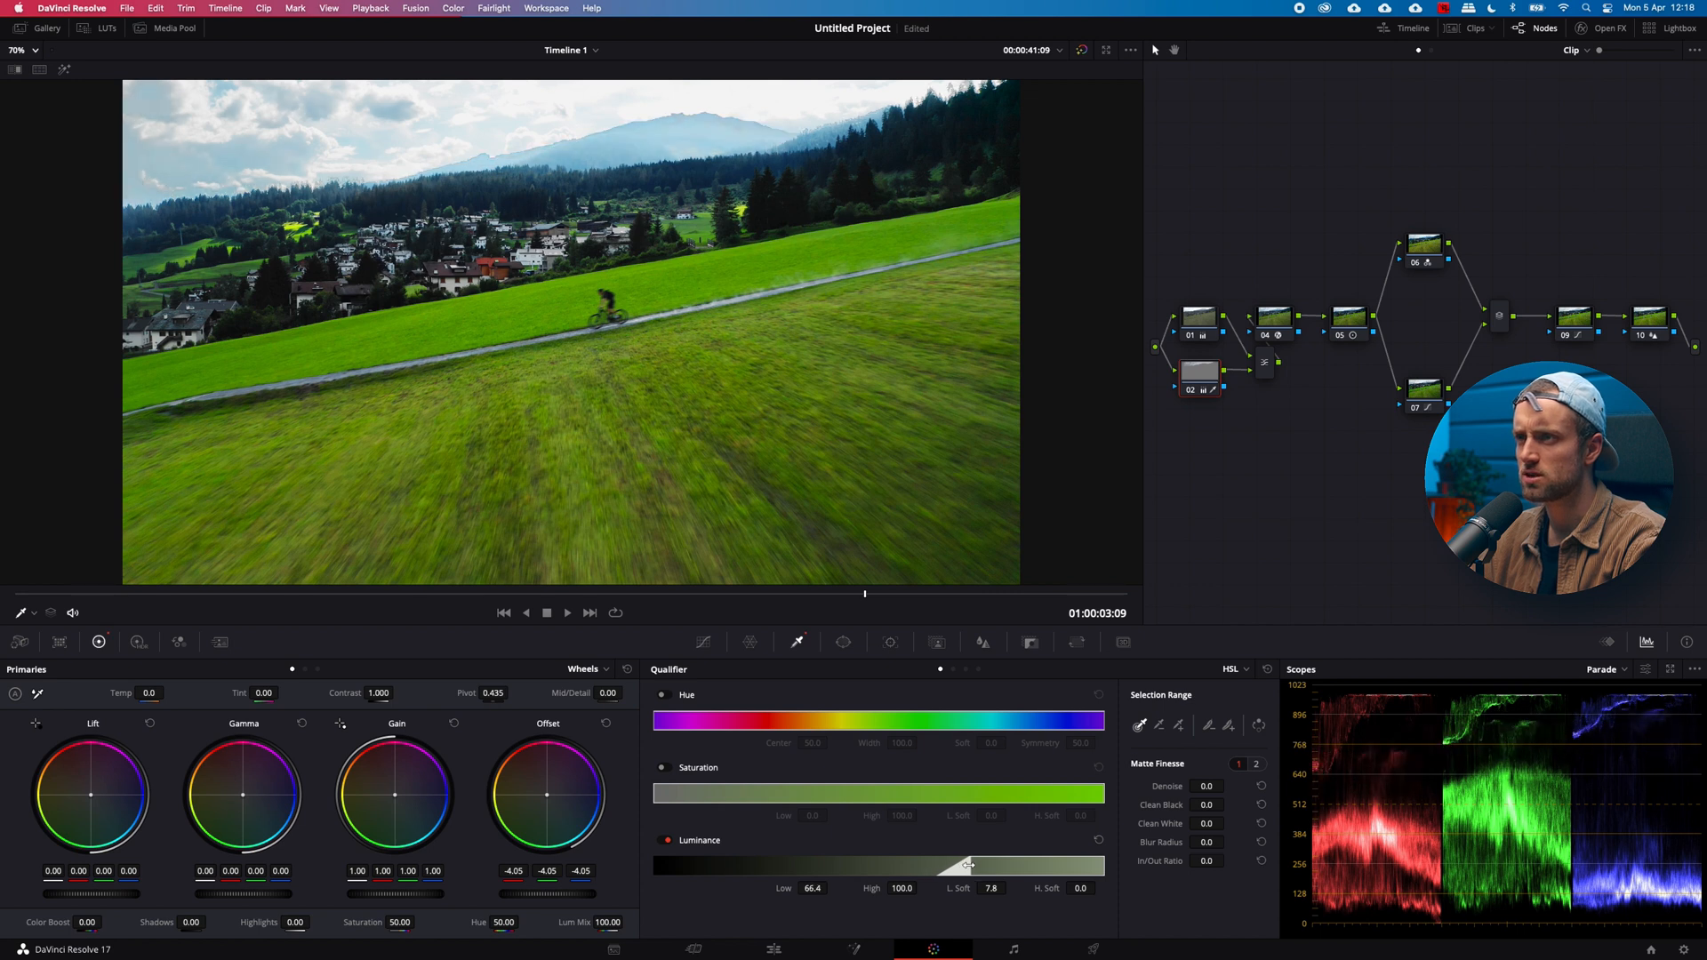
left_click_drag(967, 865, 950, 864)
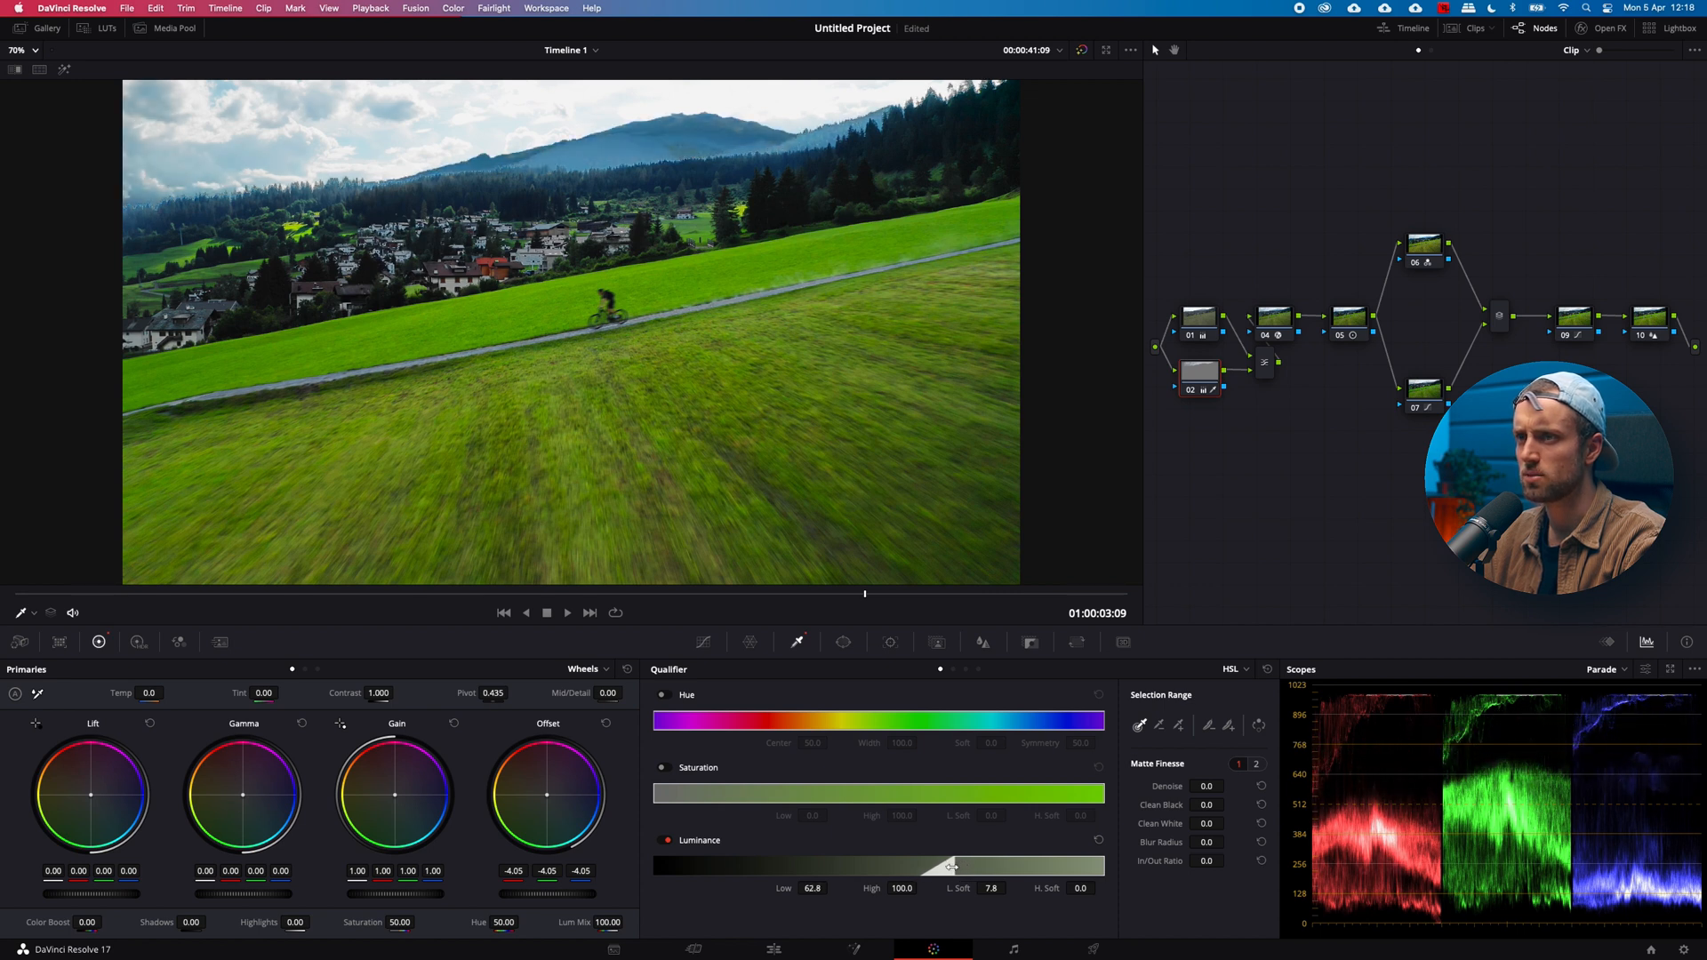
left_click_drag(950, 866, 944, 866)
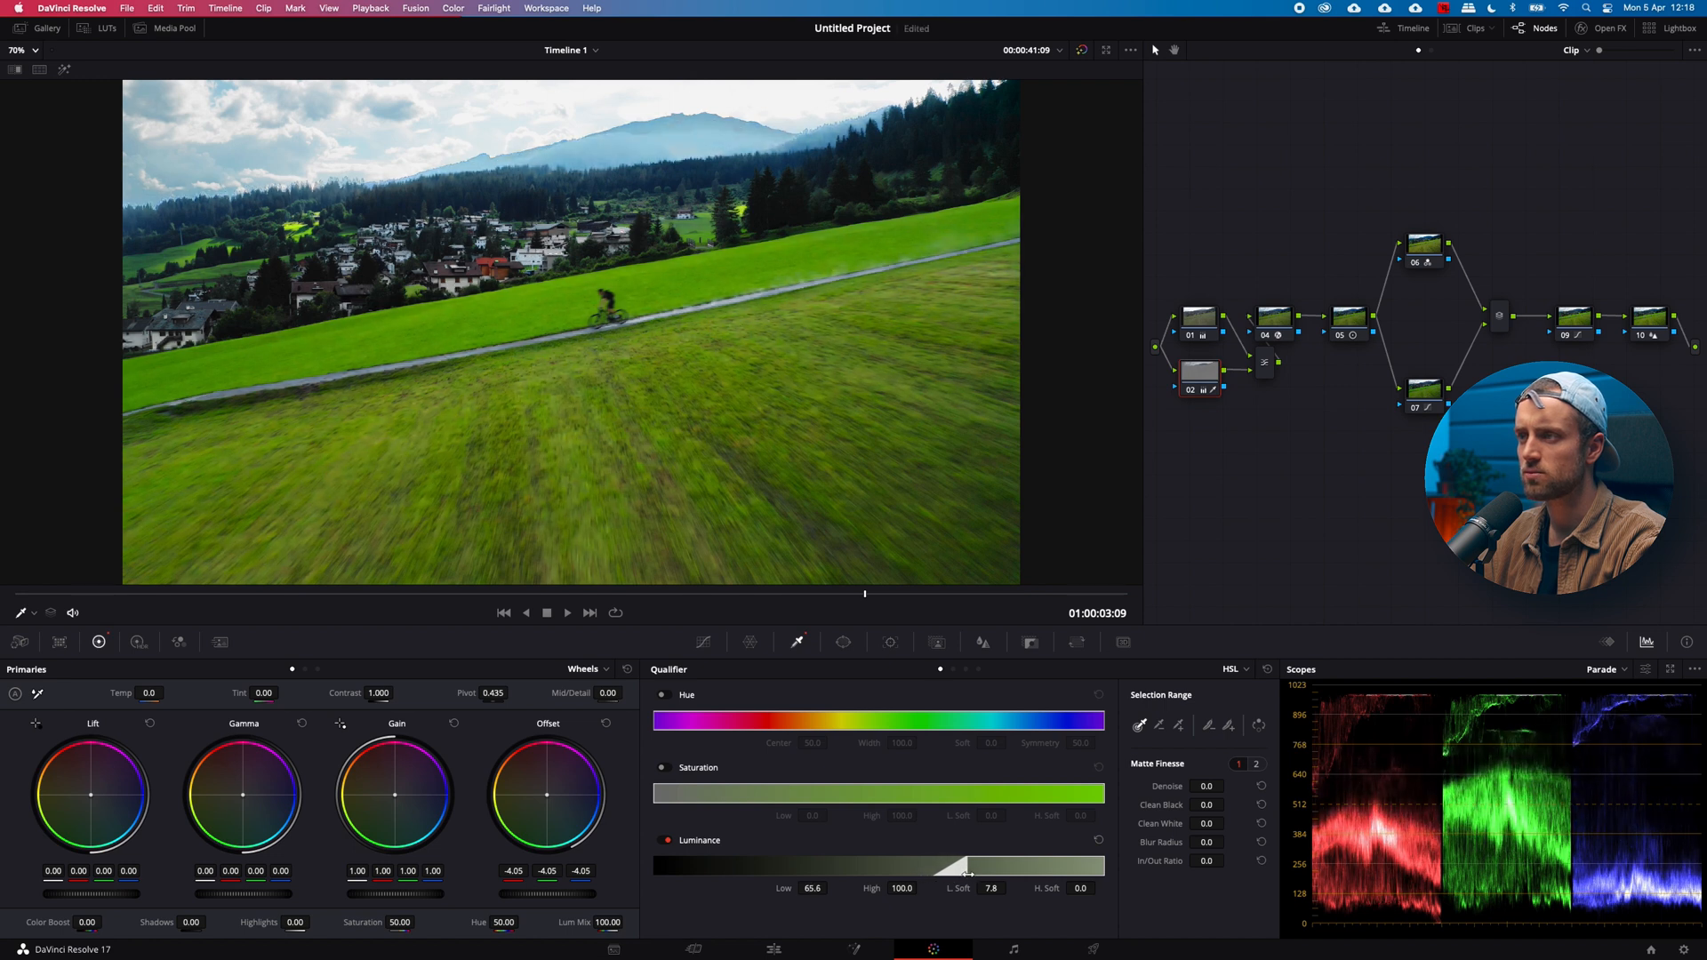
left_click_drag(959, 866, 969, 867)
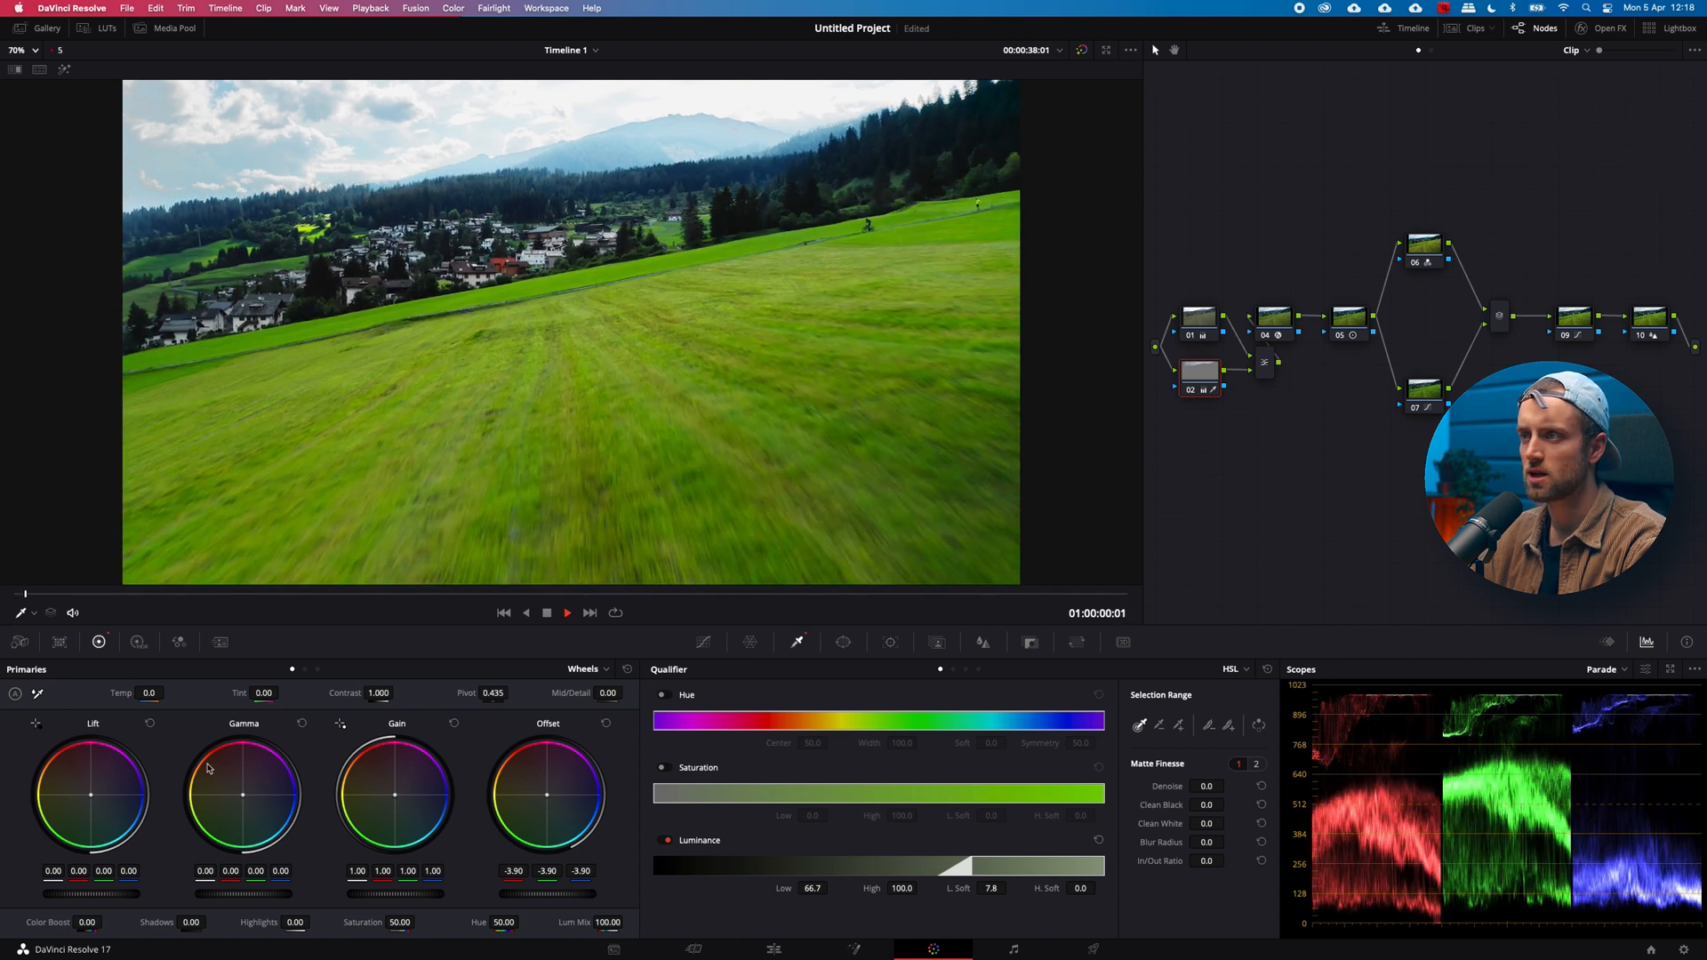
left_click(565, 612)
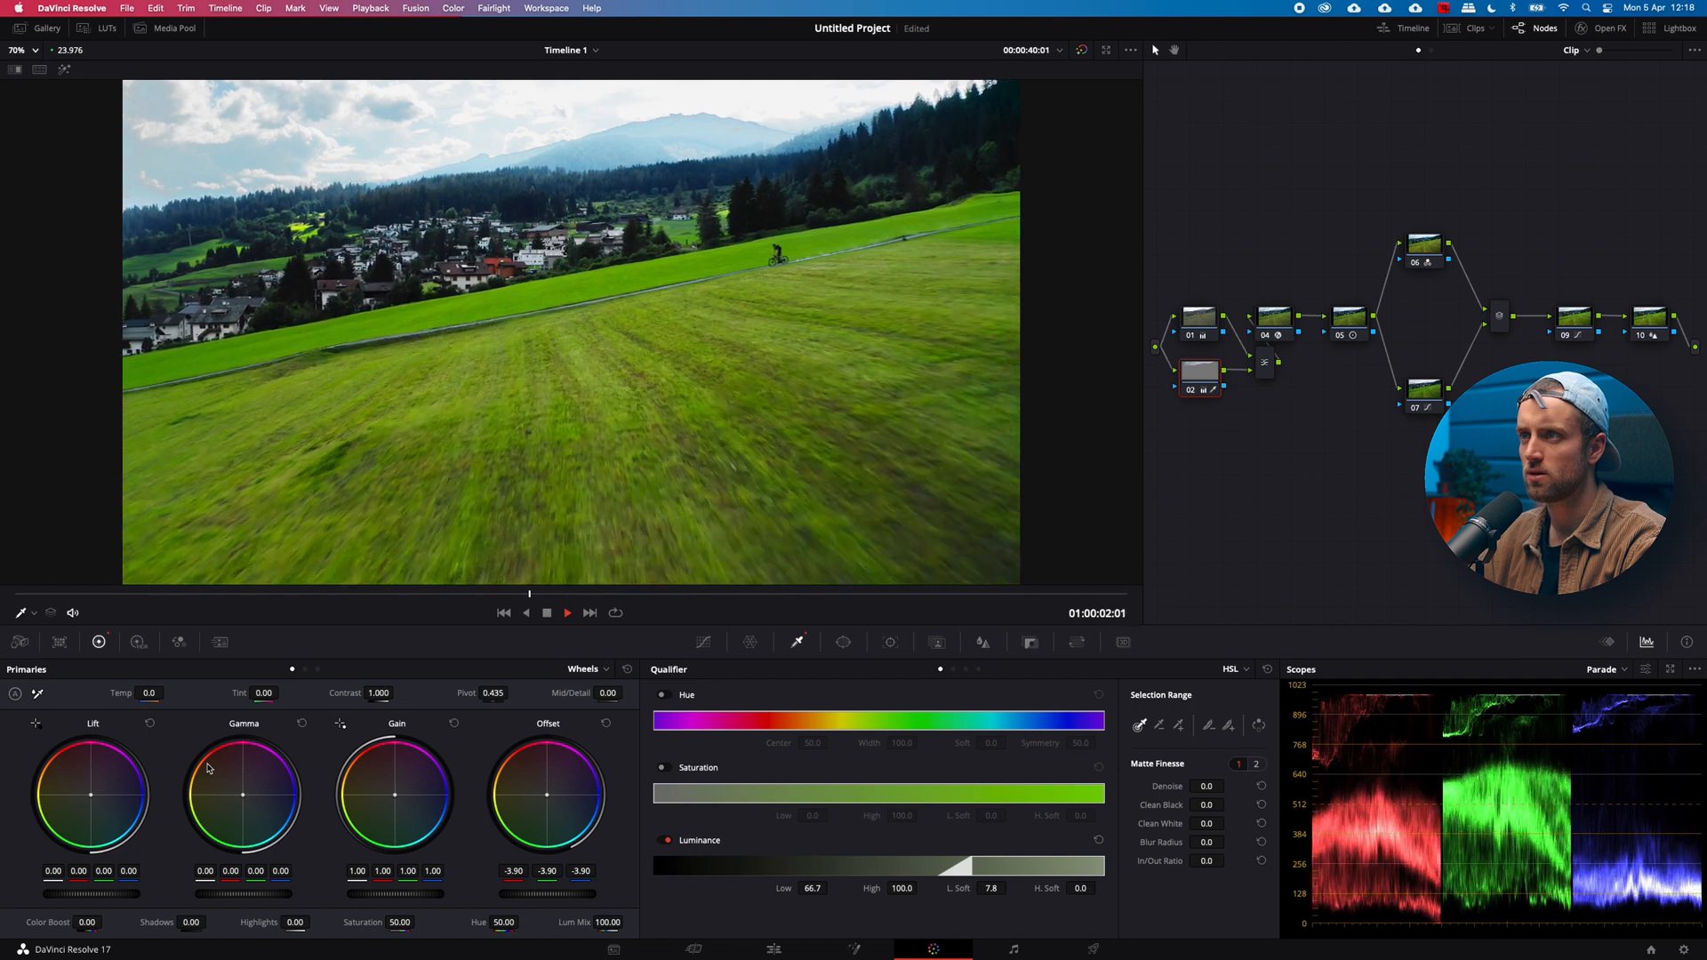
left_click(566, 612)
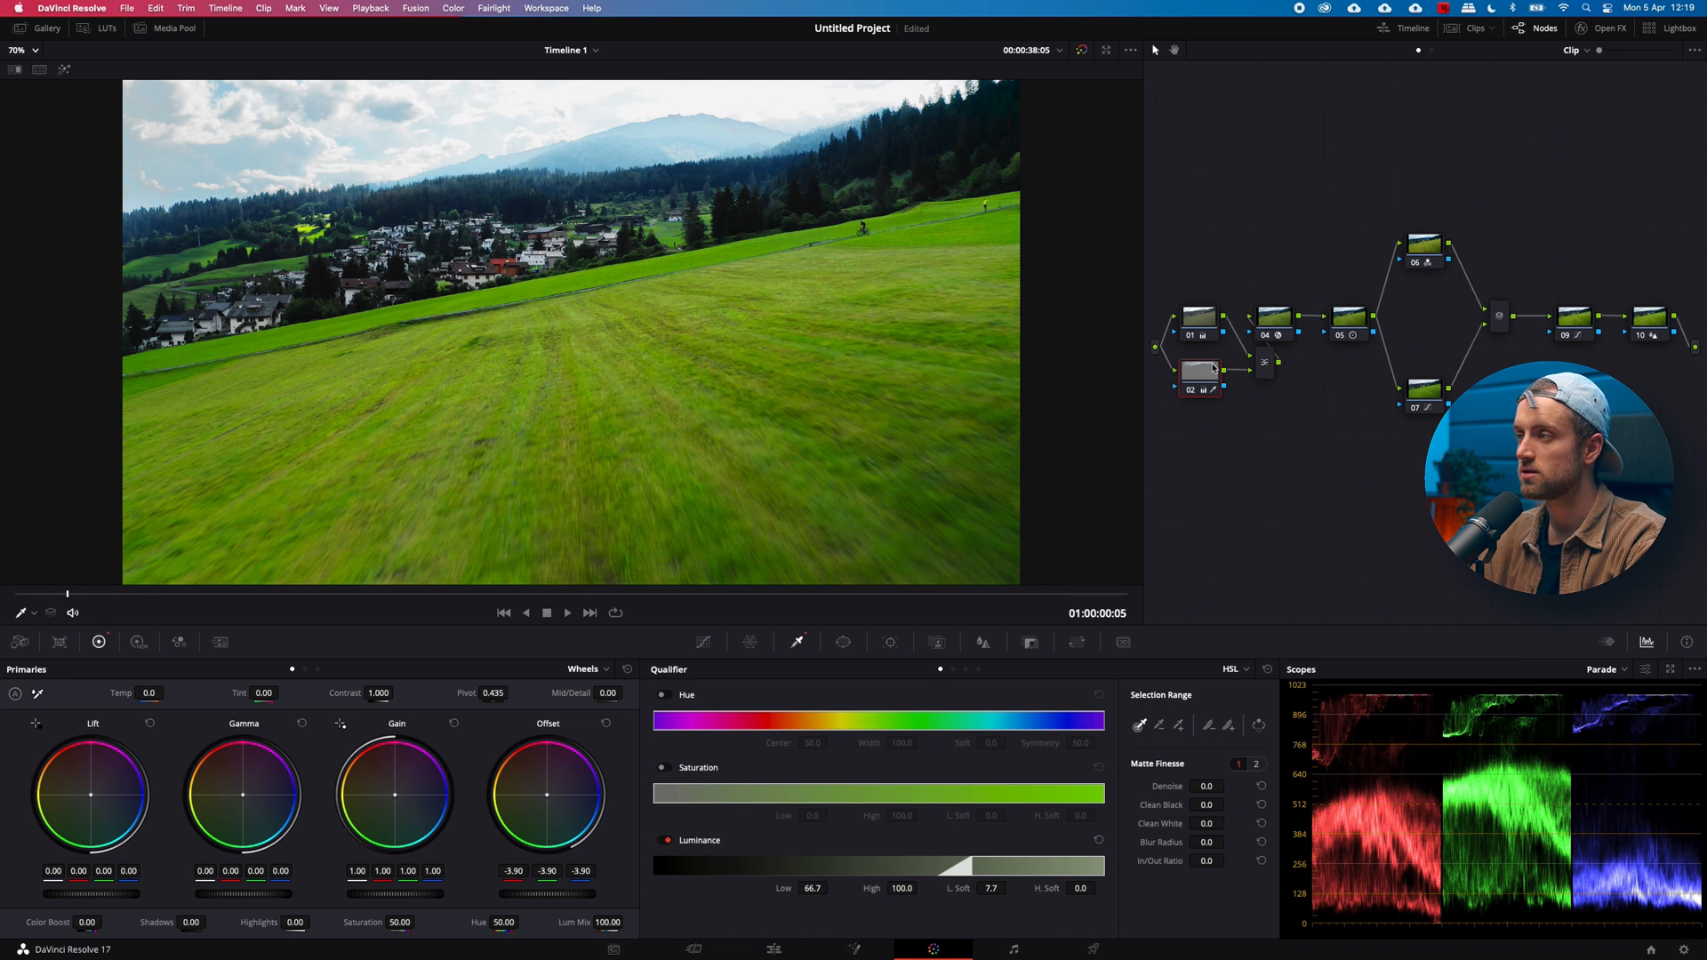
mouse_move(1197, 370)
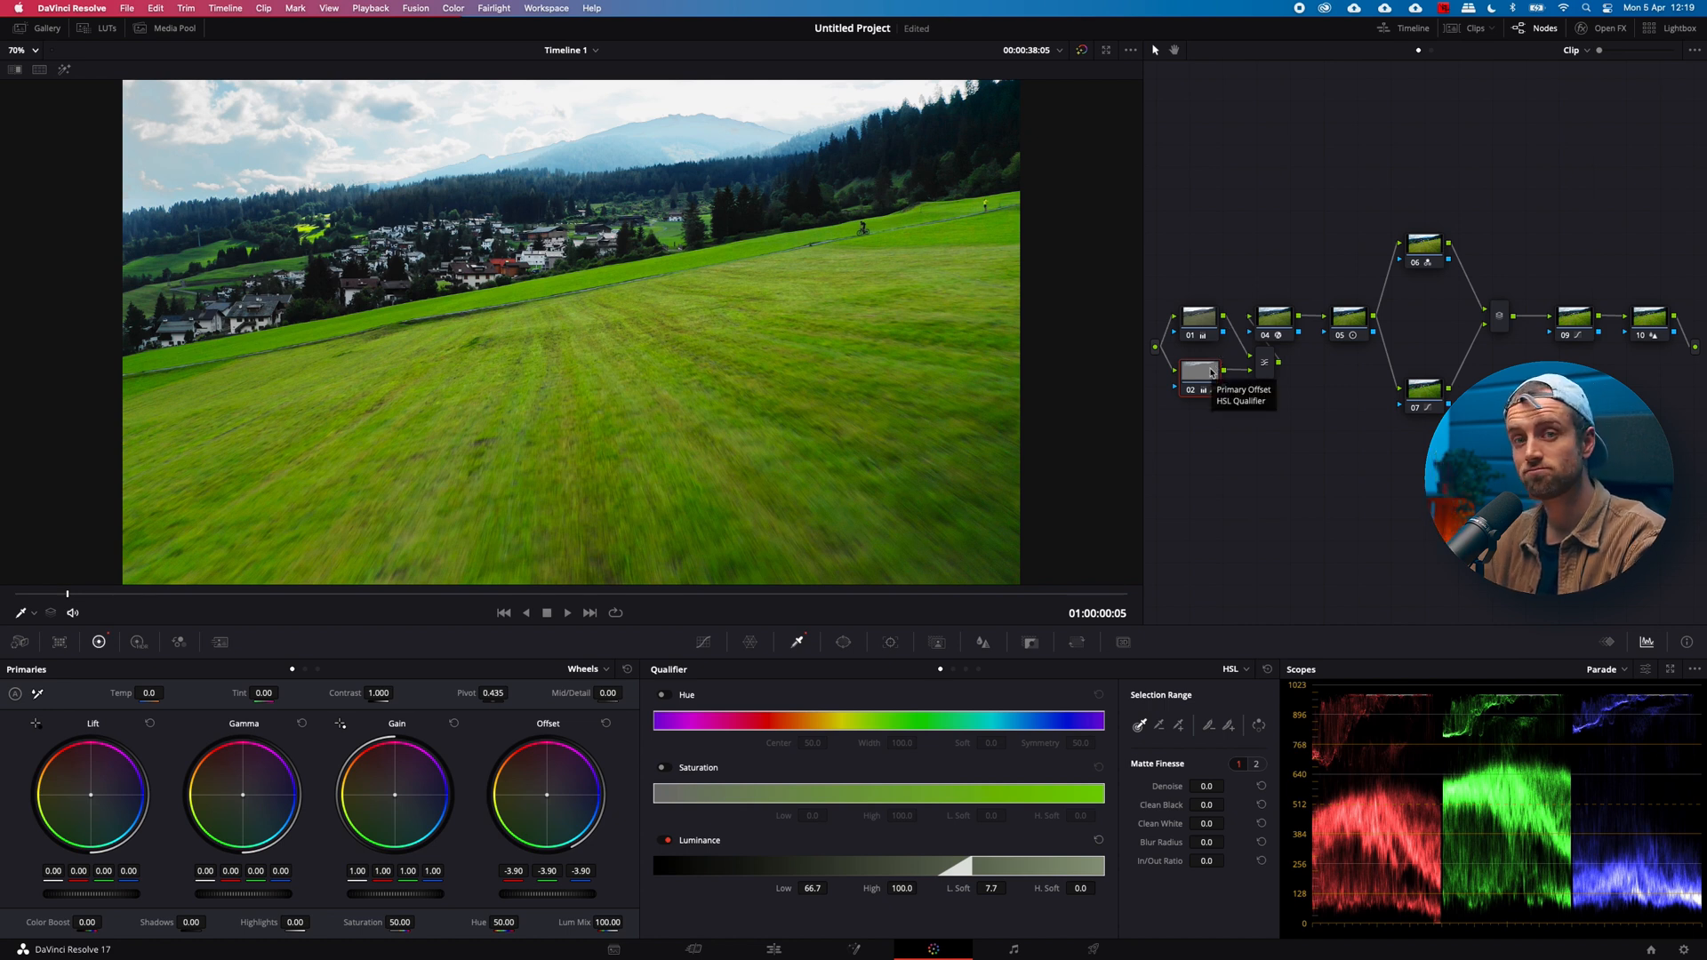